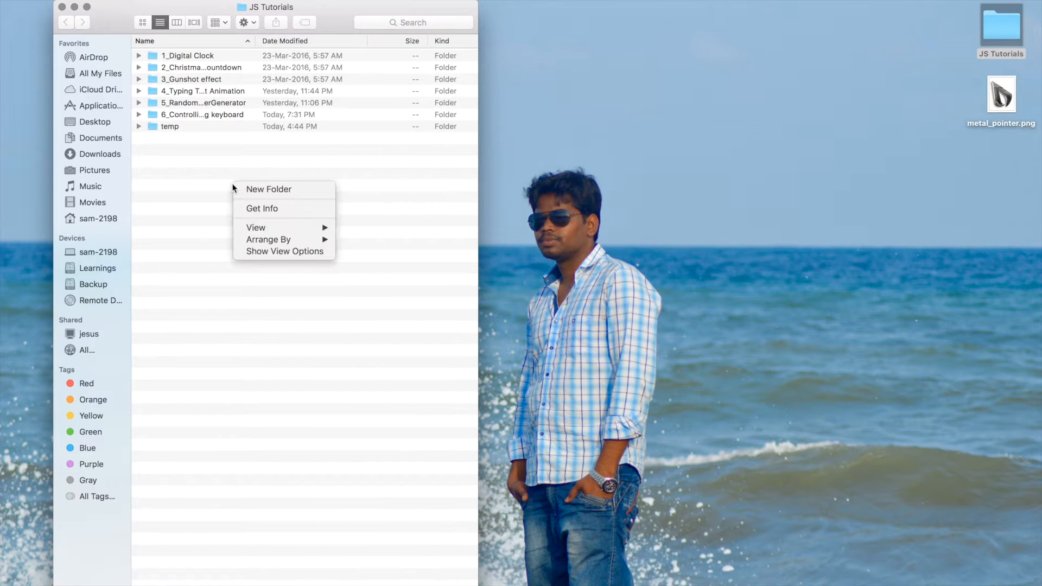
Create a '7_Custom mouse pointer' folder in JS Tutorials and start a new subfolder inside it.
left_click(269, 189)
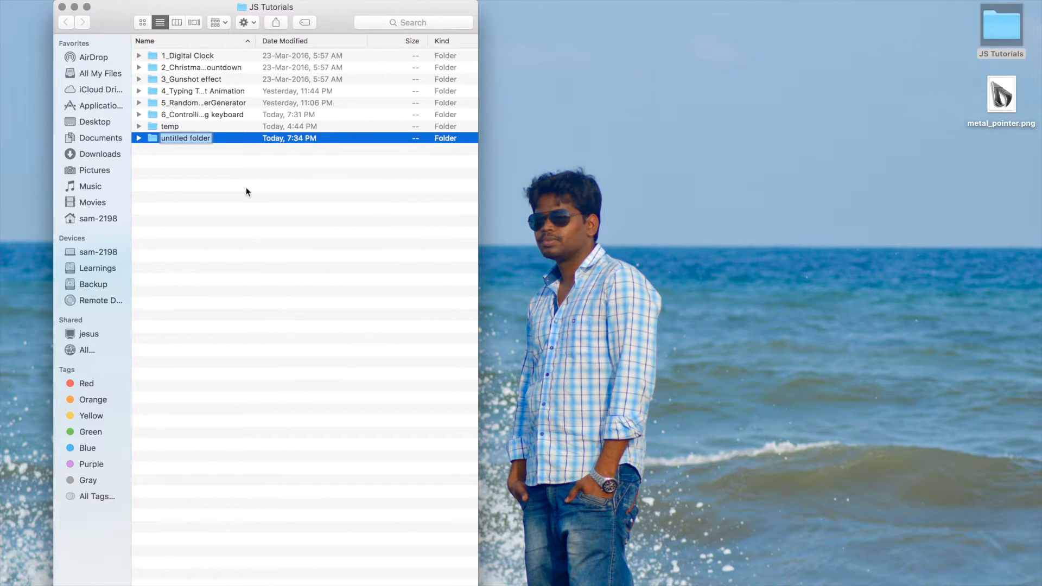
type("7_")
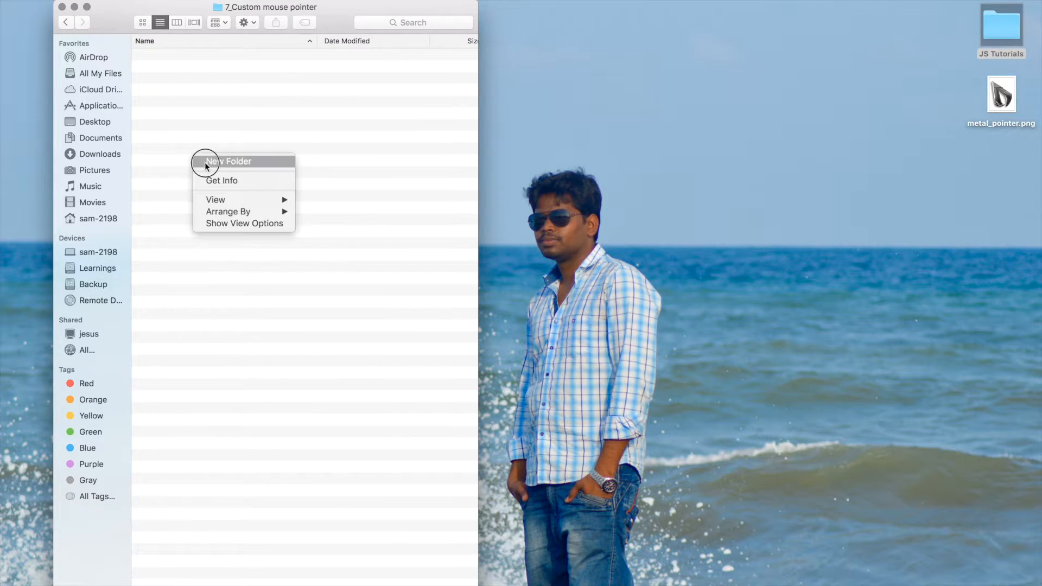
left_click(228, 161)
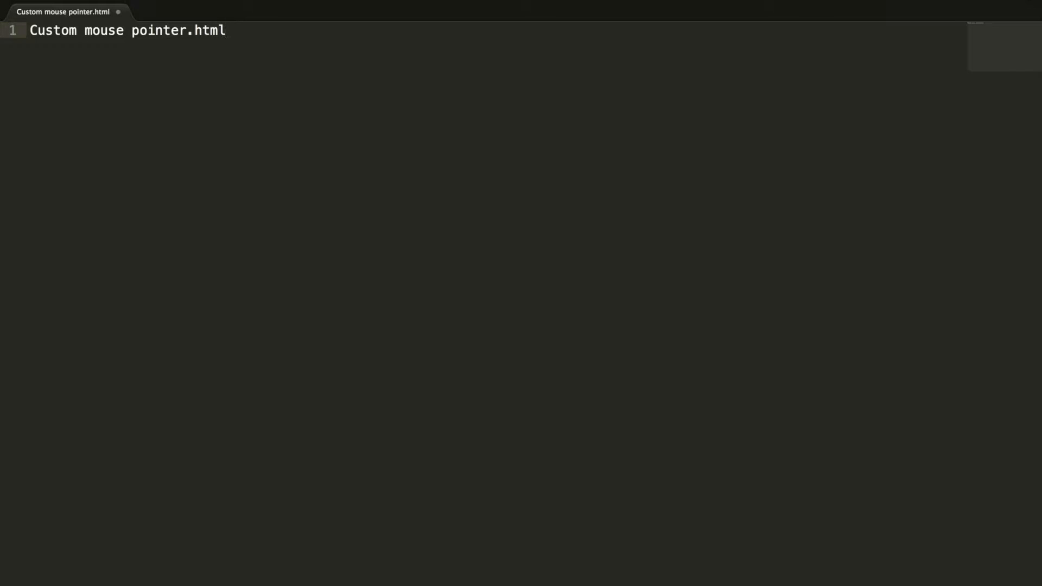
Save the file as 'Custom mouse pointer.html' in Desktop > JS Tutorials > 7_Custom mouse pointer.
key("cmd+s")
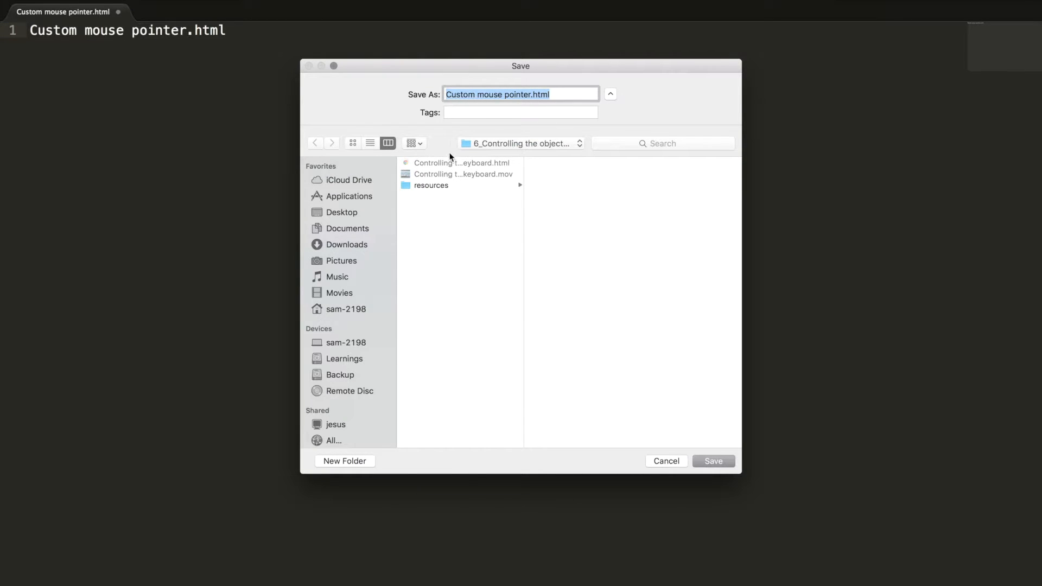
left_click(520, 143)
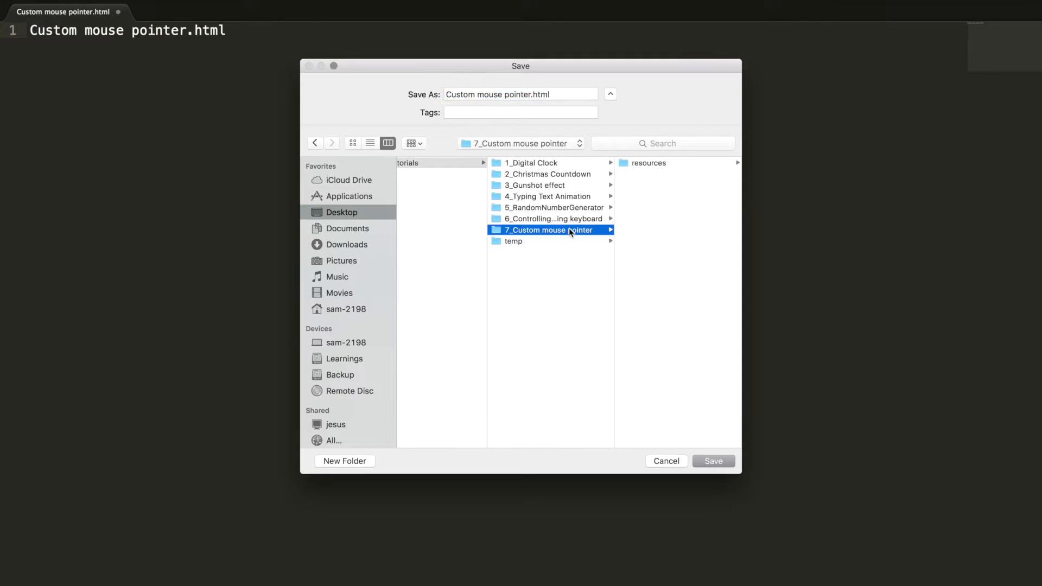
left_click(712, 460)
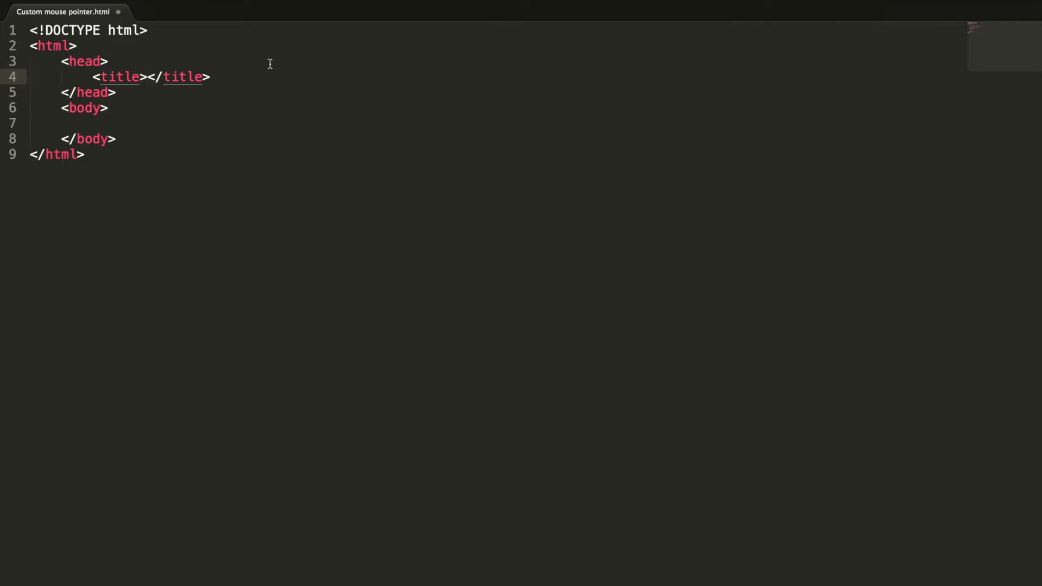
Title the page 'Custom mouse pointer' and open a div with id 'container'.
type("Custom mouse pointer")
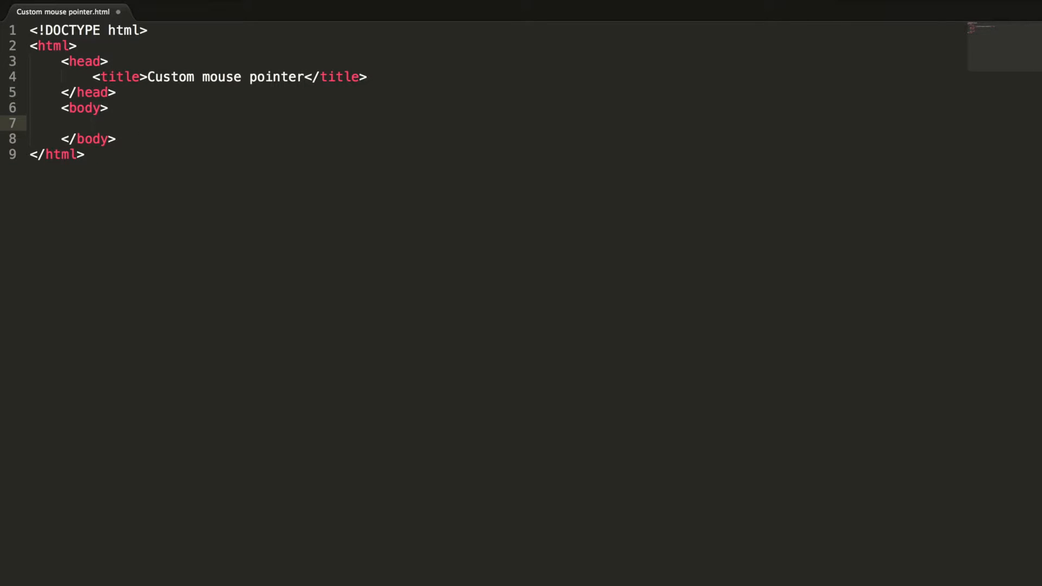
type("<div id=")
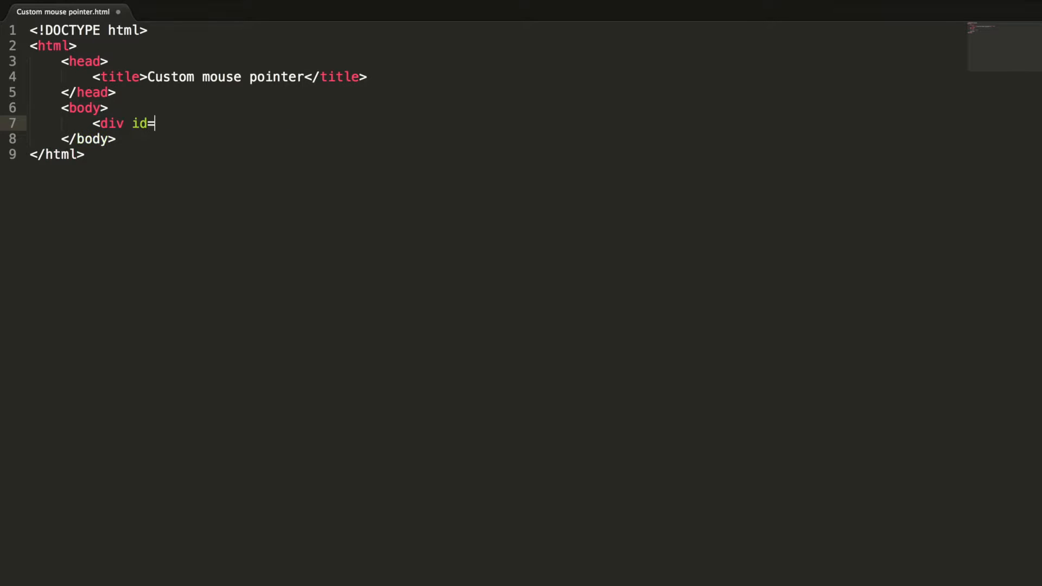
type("\"contai")
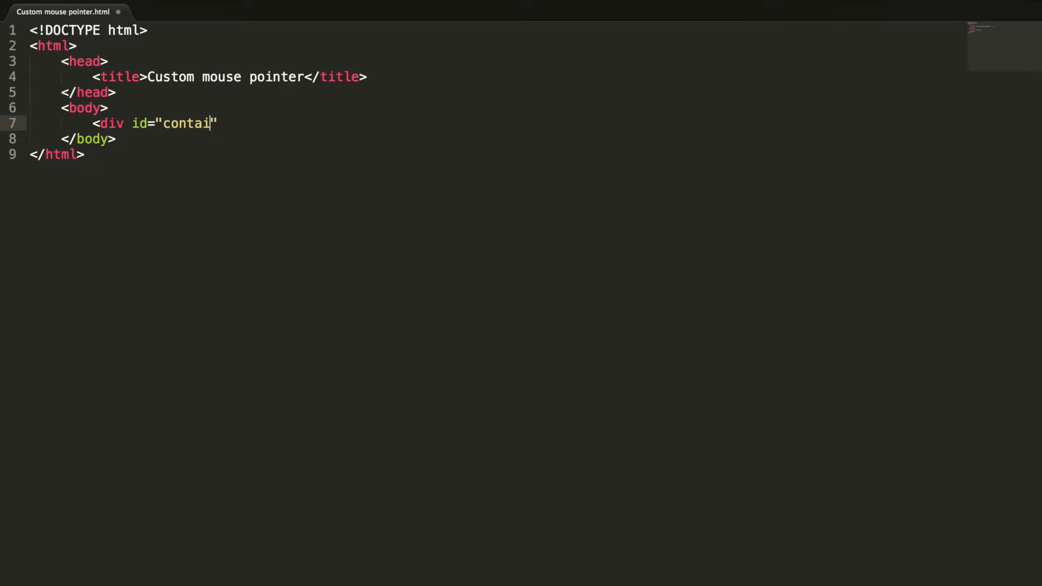
type("ner\">")
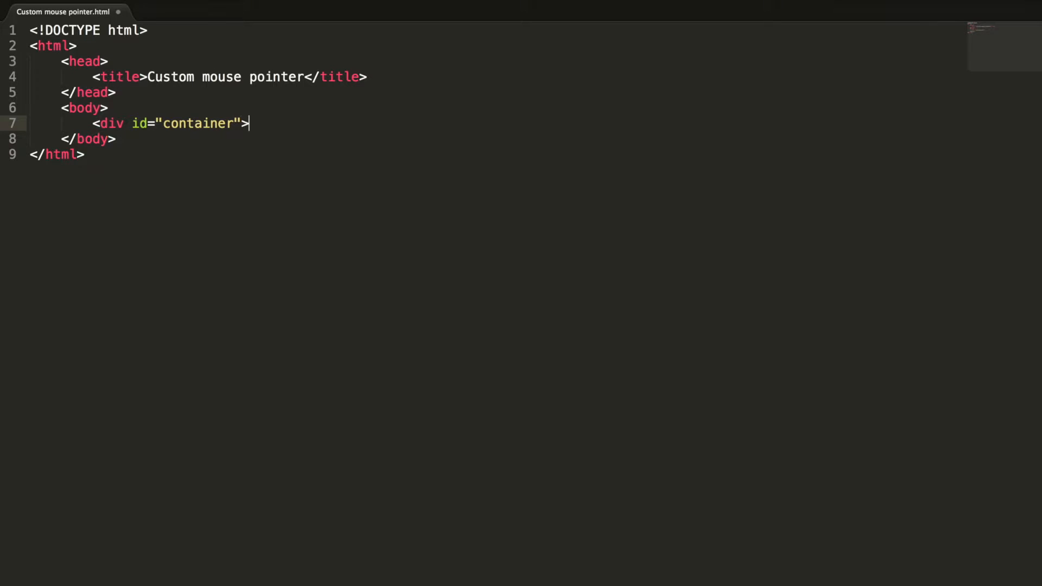
key("enter")
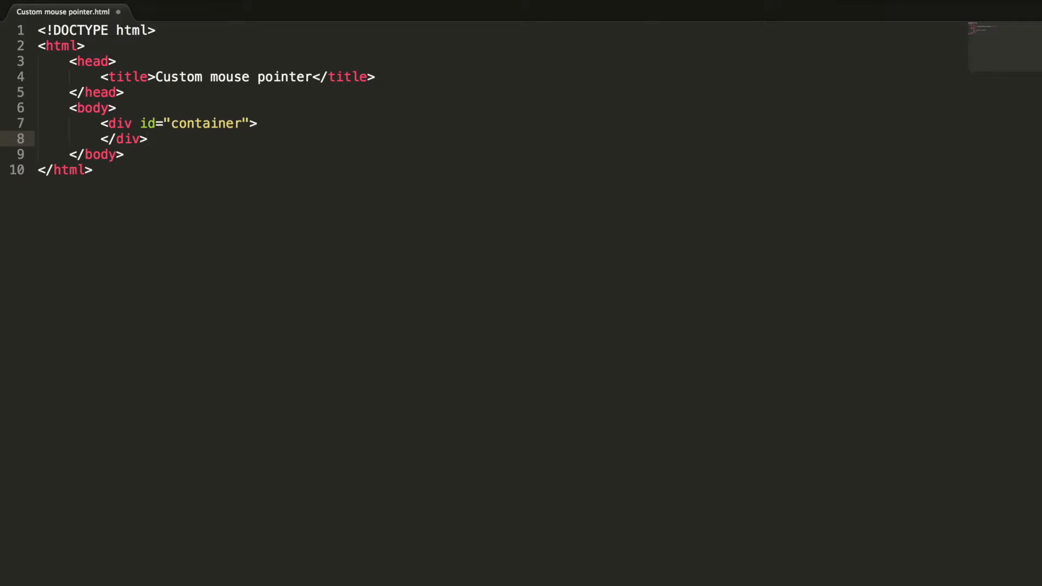
Add img resources/metal_pointer.png with id customPointer, width 50 and position:absolute.
type("<img")
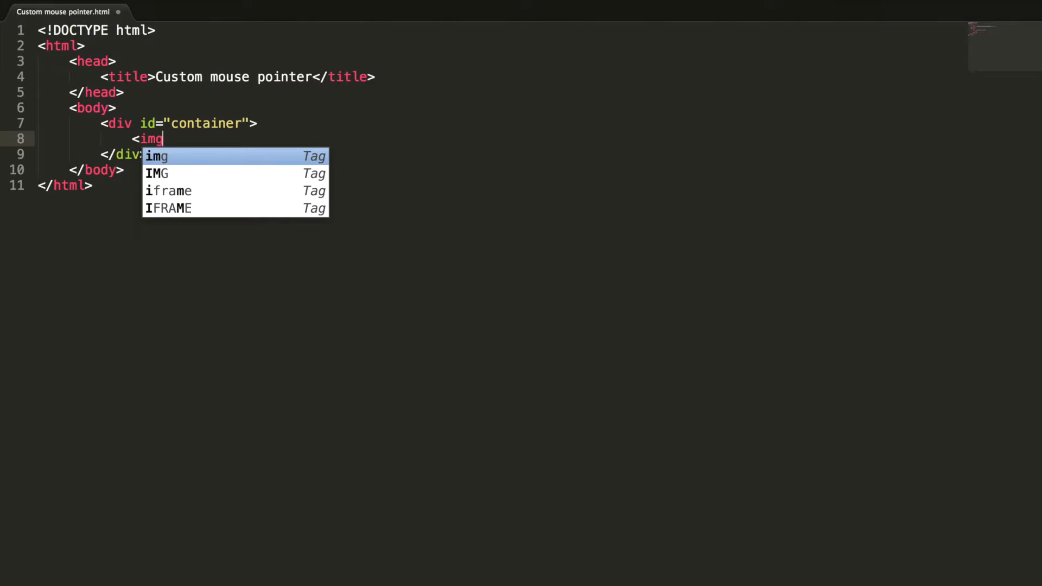
type("src=\"resources")
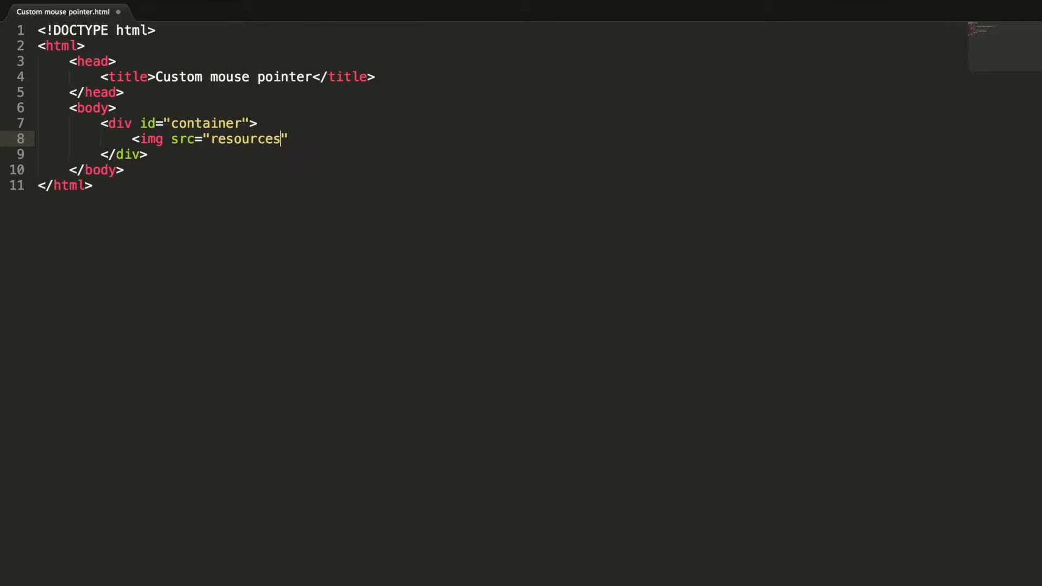
type("/metal")
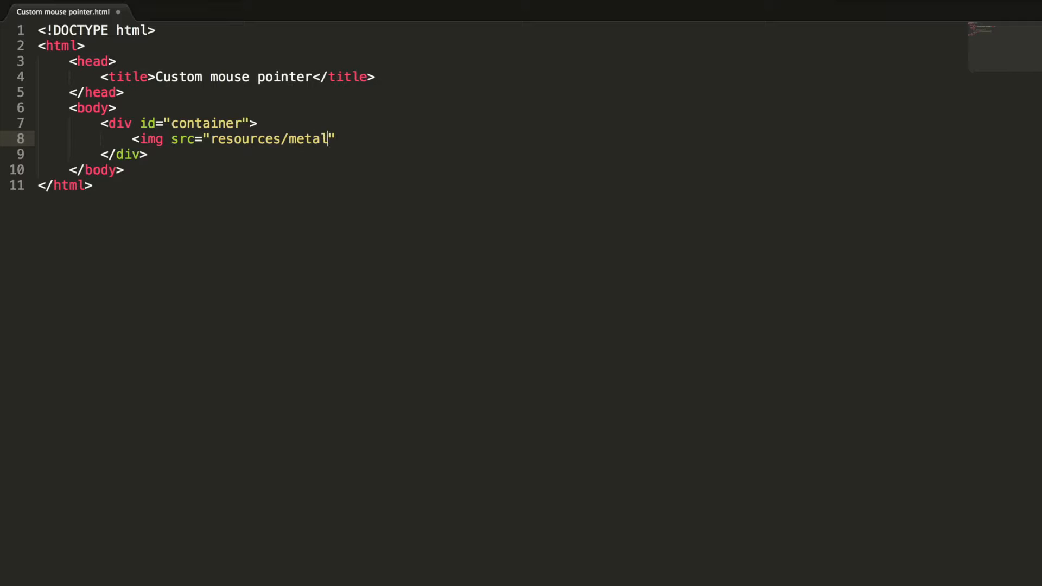
type("_pointer.png")
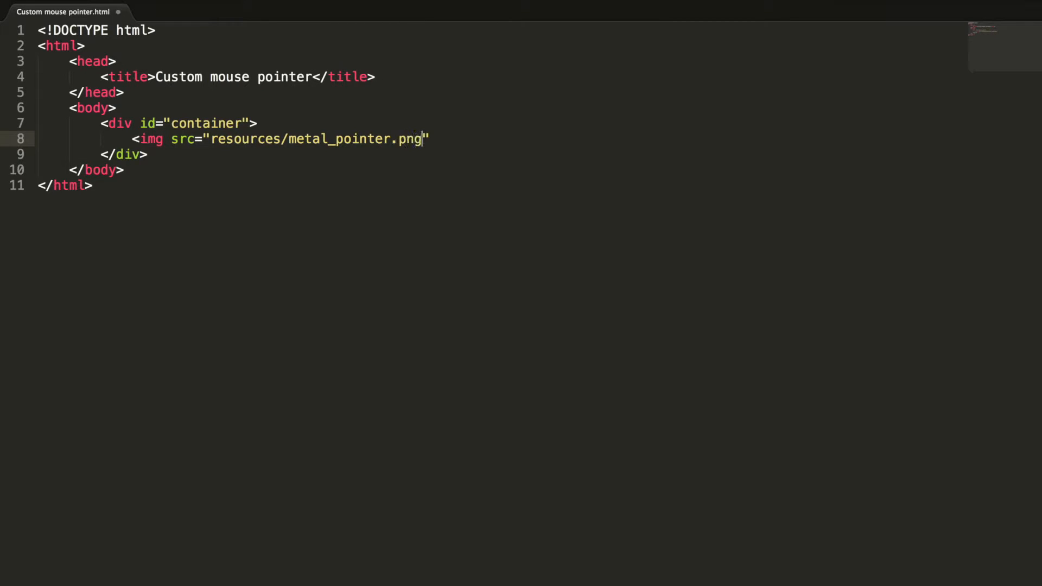
type("id=\"\"")
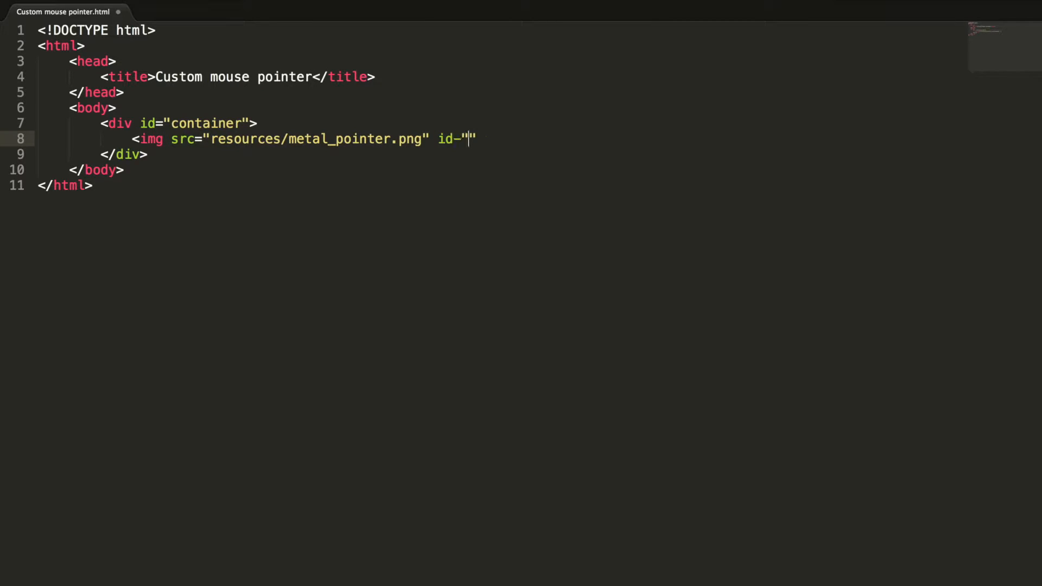
type("customPoo")
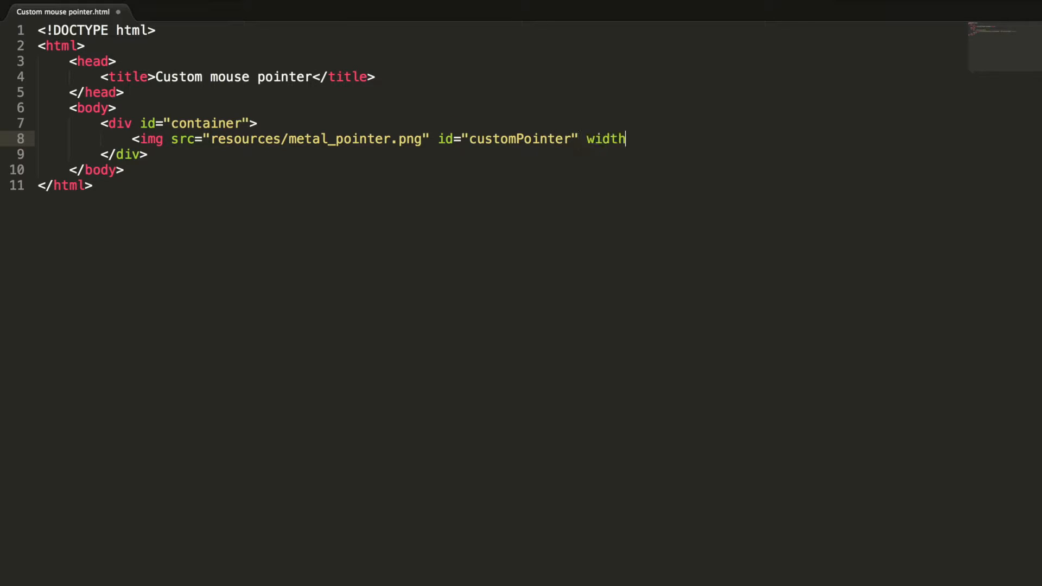
type("=\"50\"")
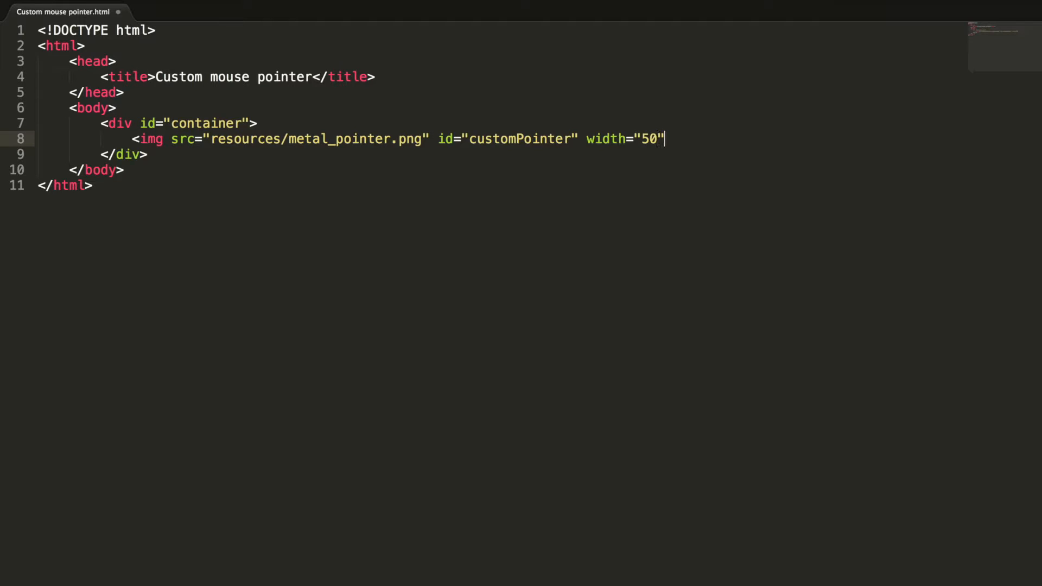
type("styl")
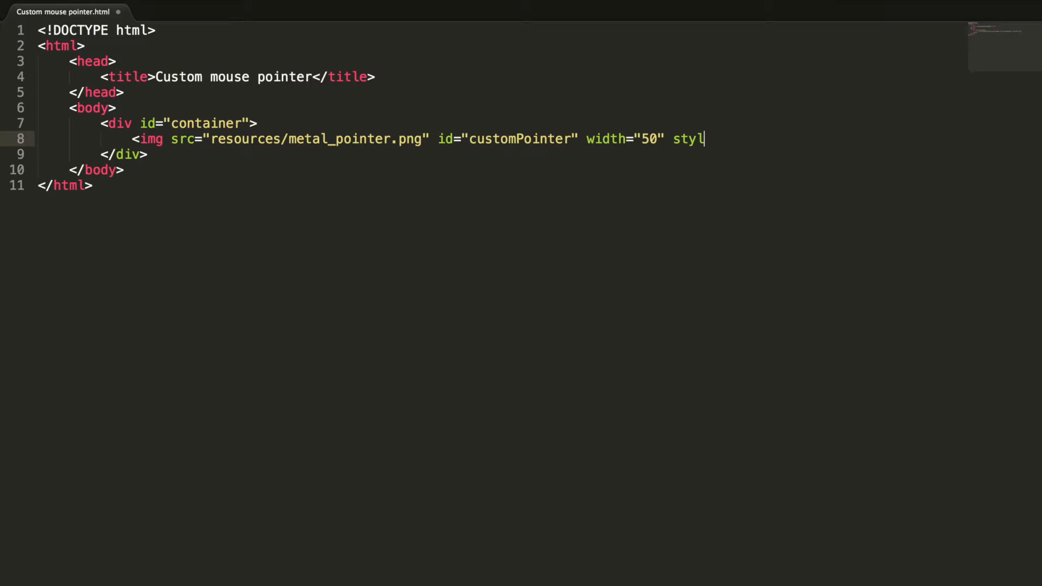
type("e=\"position:absolute;\" />")
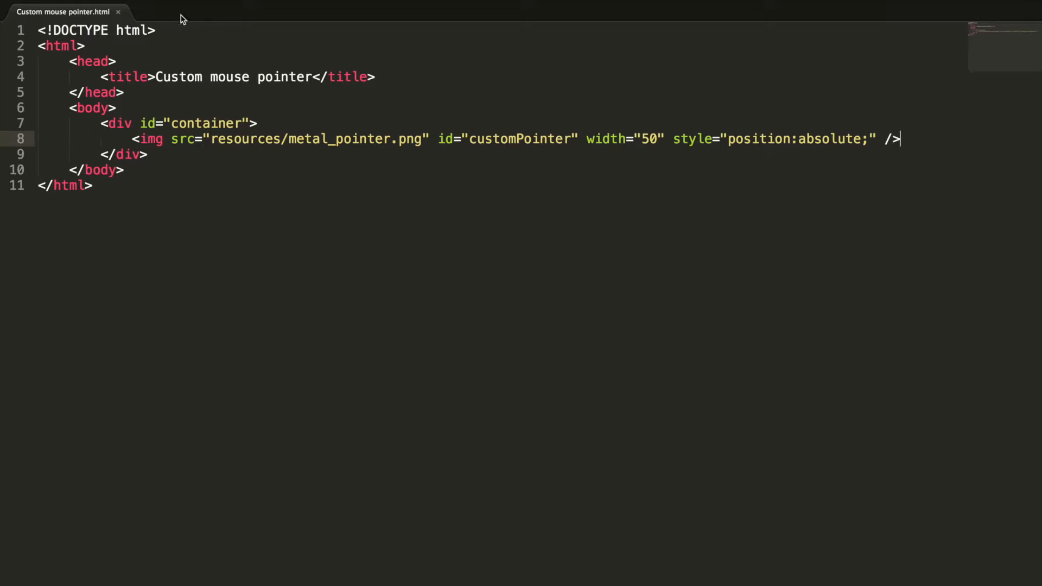
double_click(828, 138)
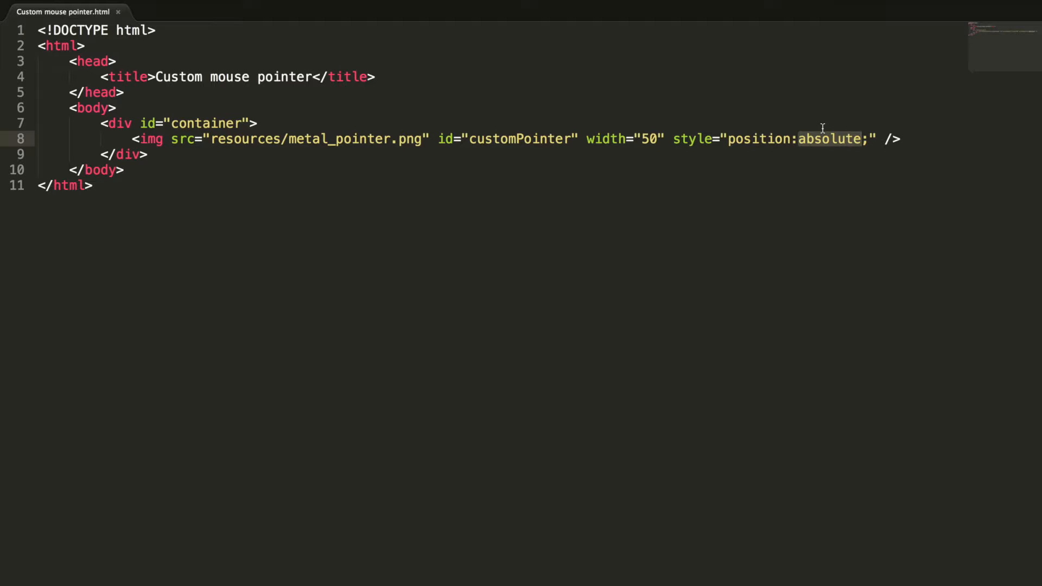
mouse_move(689, 107)
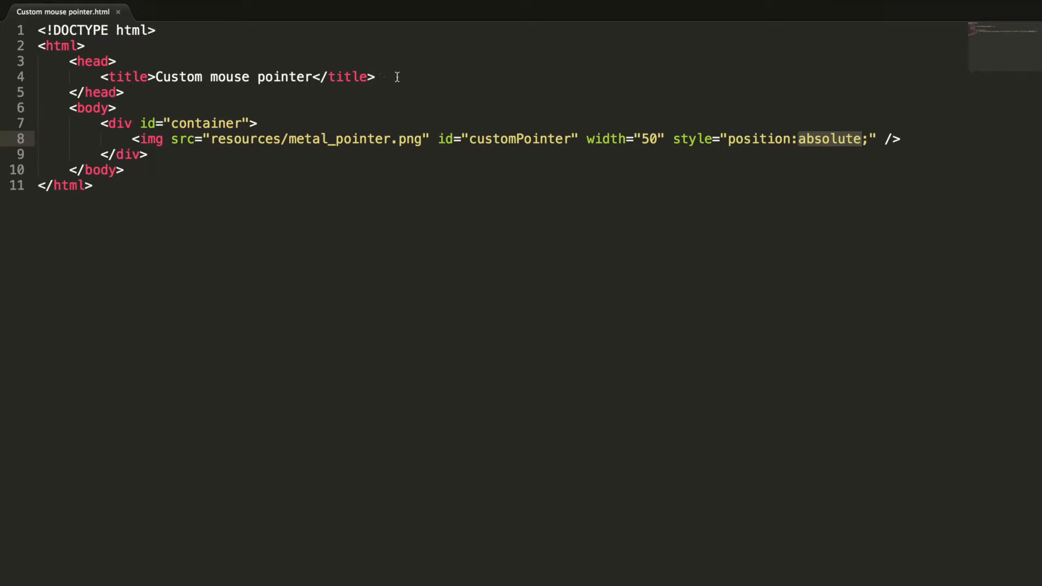
Create a .container style rule with width 800px and height 500px.
type("<style type=\"text/css\"></style>")
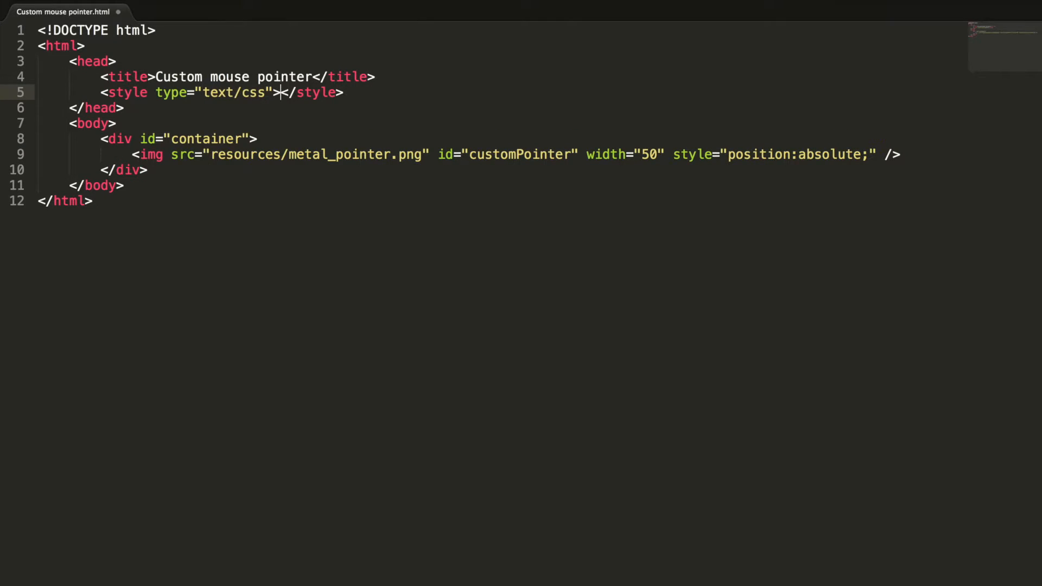
key("enter")
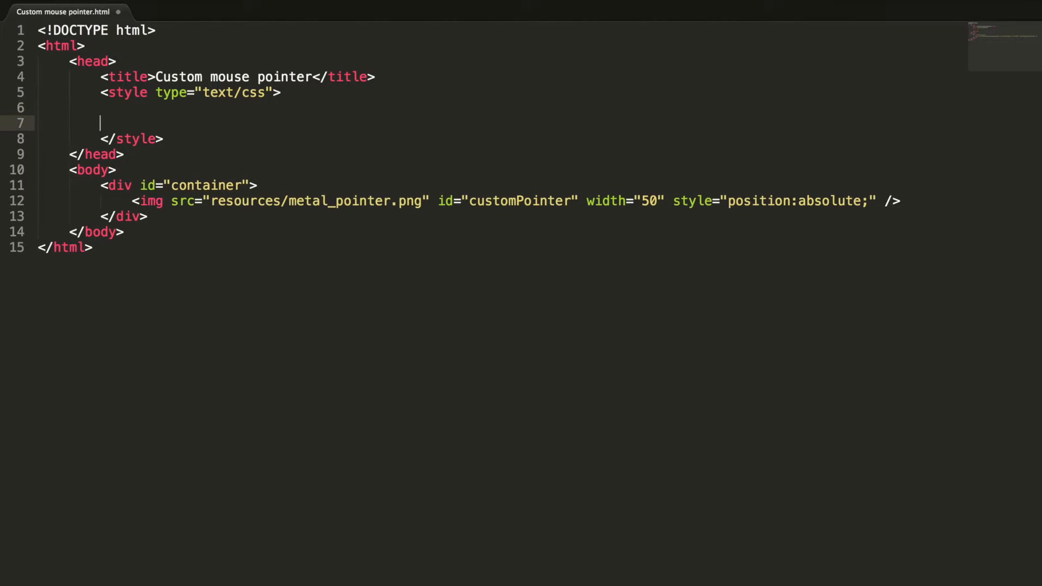
type(".container{}")
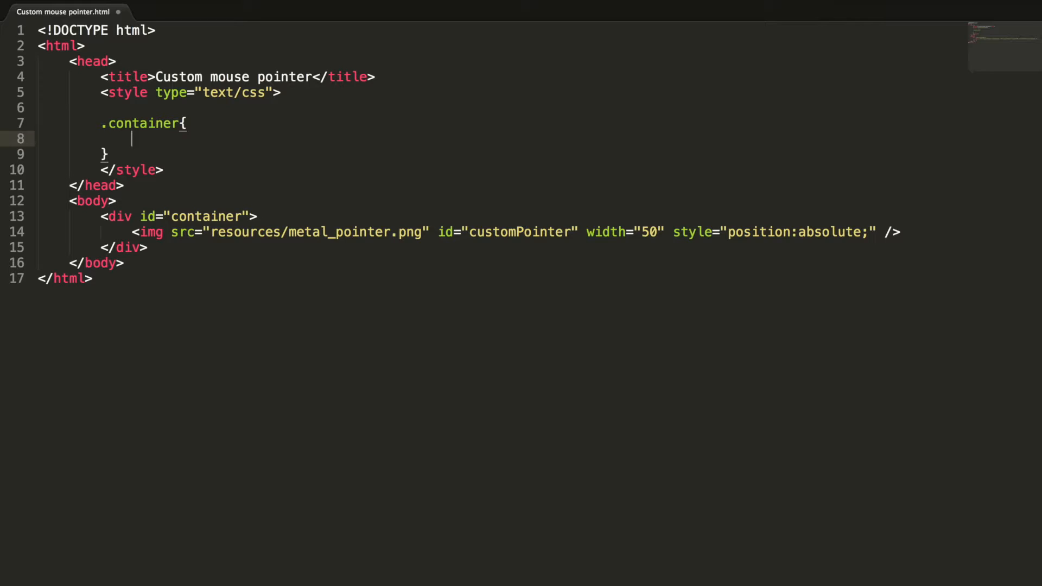
type("width:")
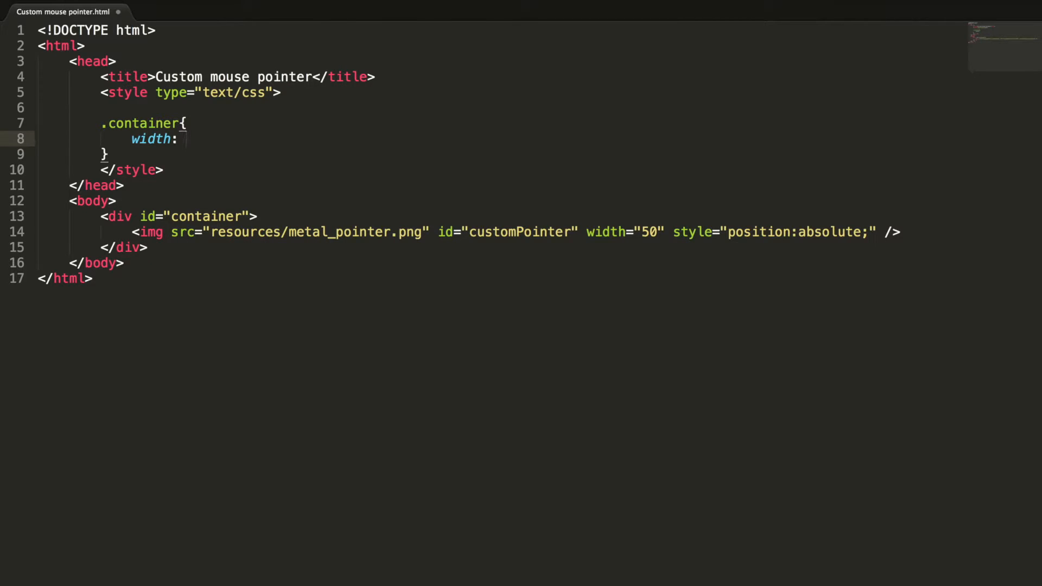
type("800px;")
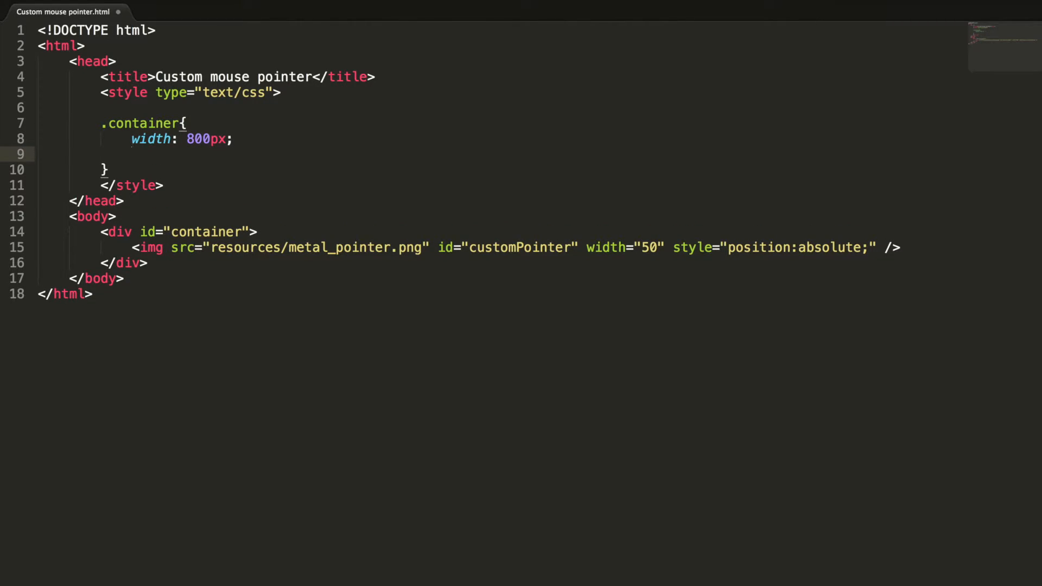
type("height:")
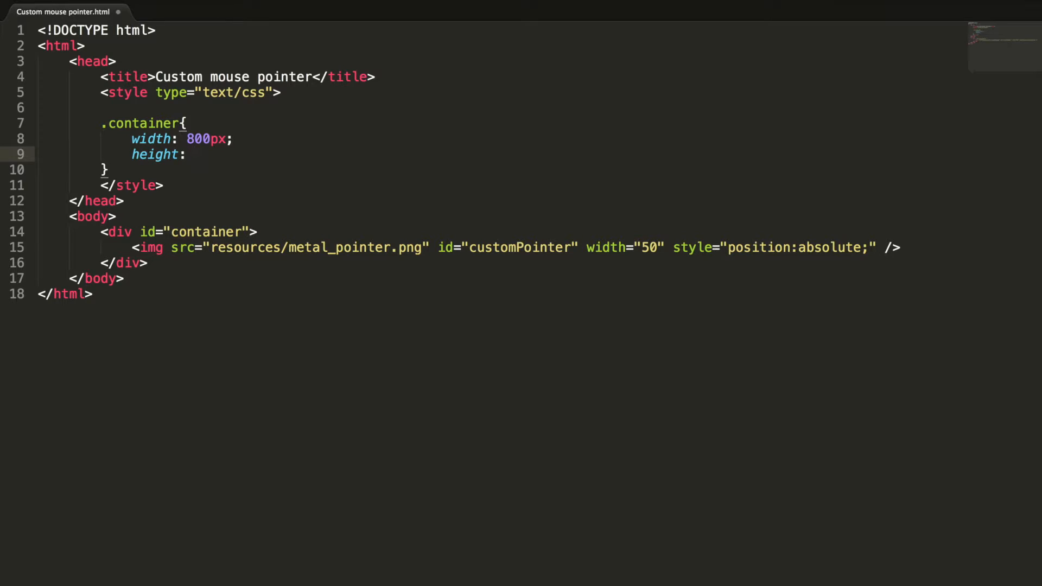
type("500px;")
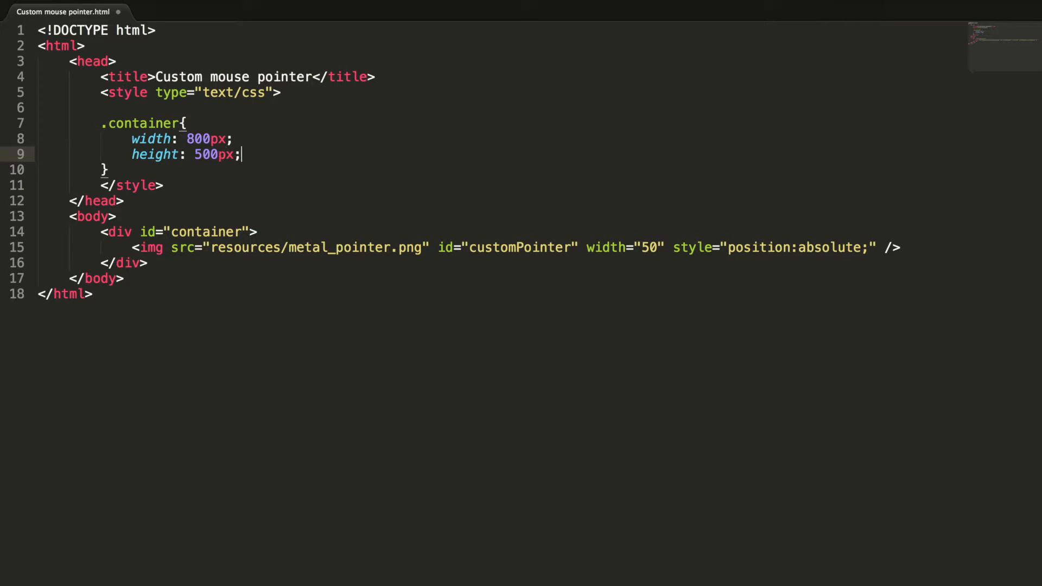
Give .container a #ccc background and a 4px solid #333 border.
type("bac")
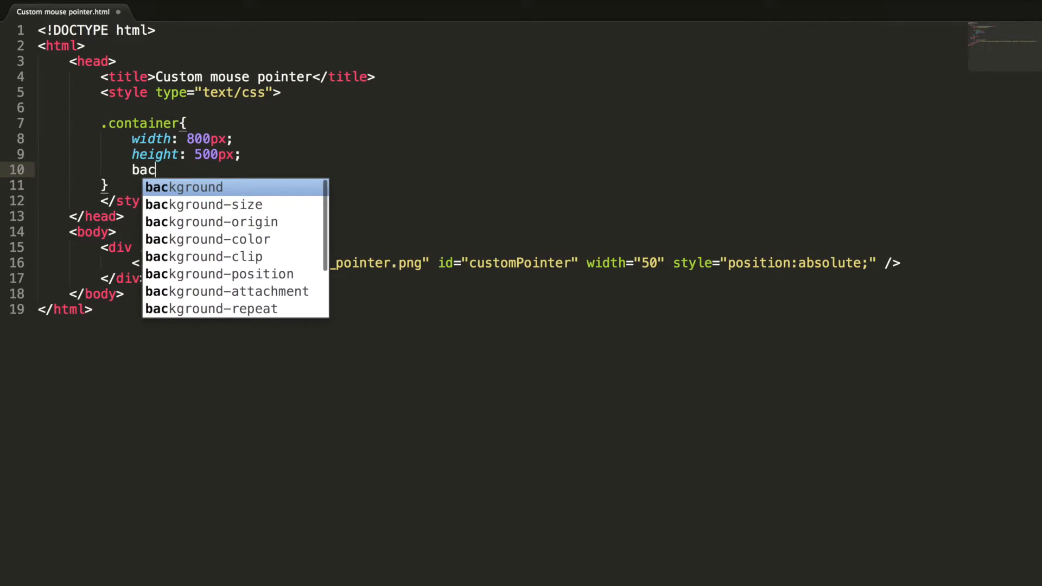
type("kground: #ccc")
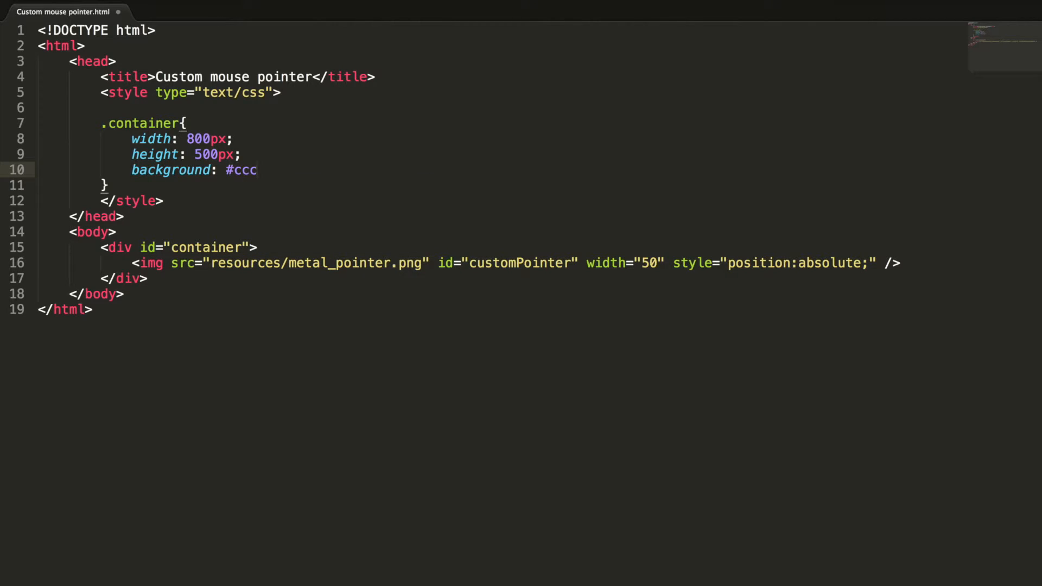
key("Enter")
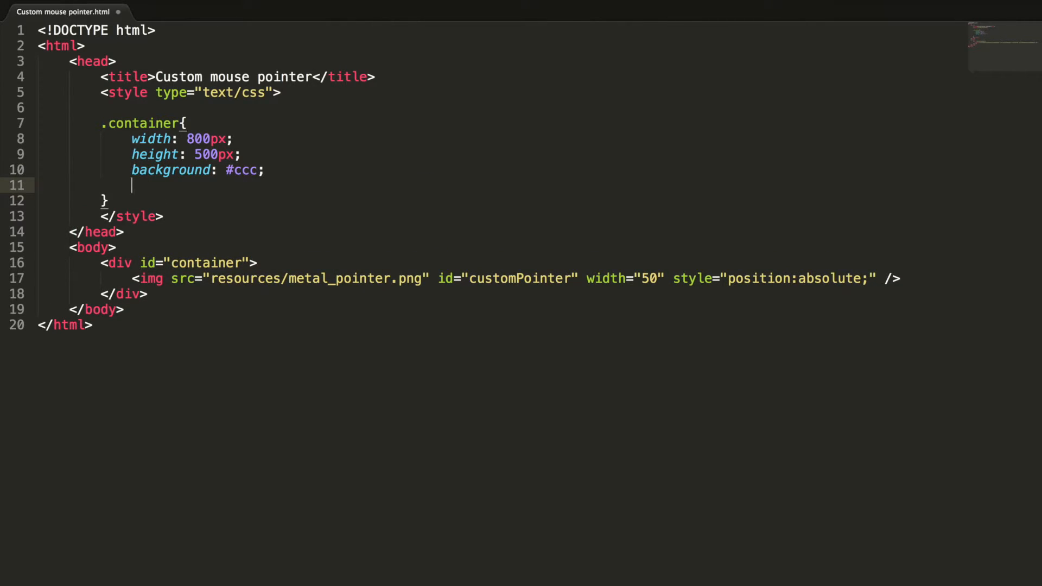
type("border: ;")
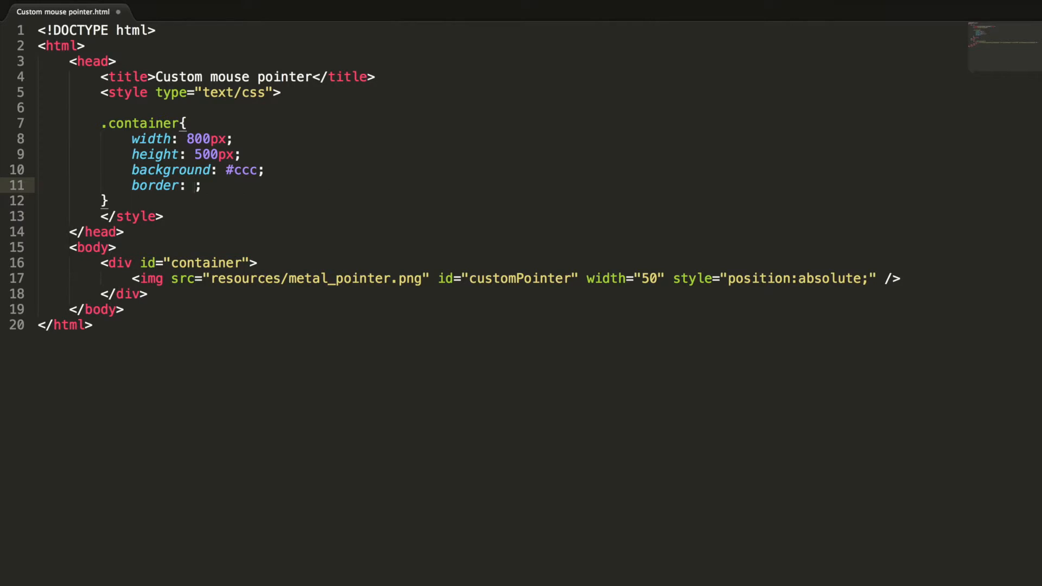
type("4px s")
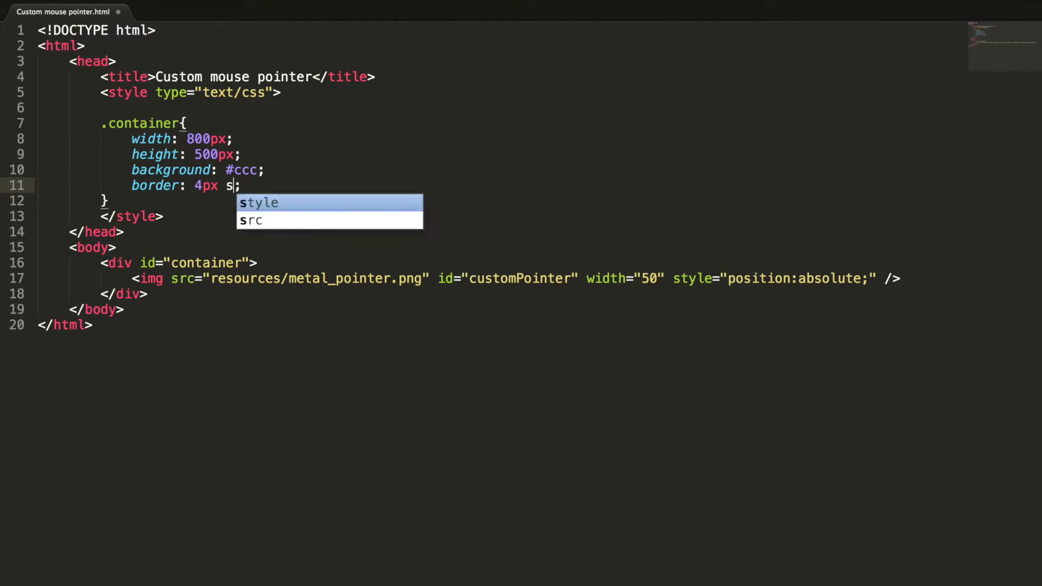
type("olid #")
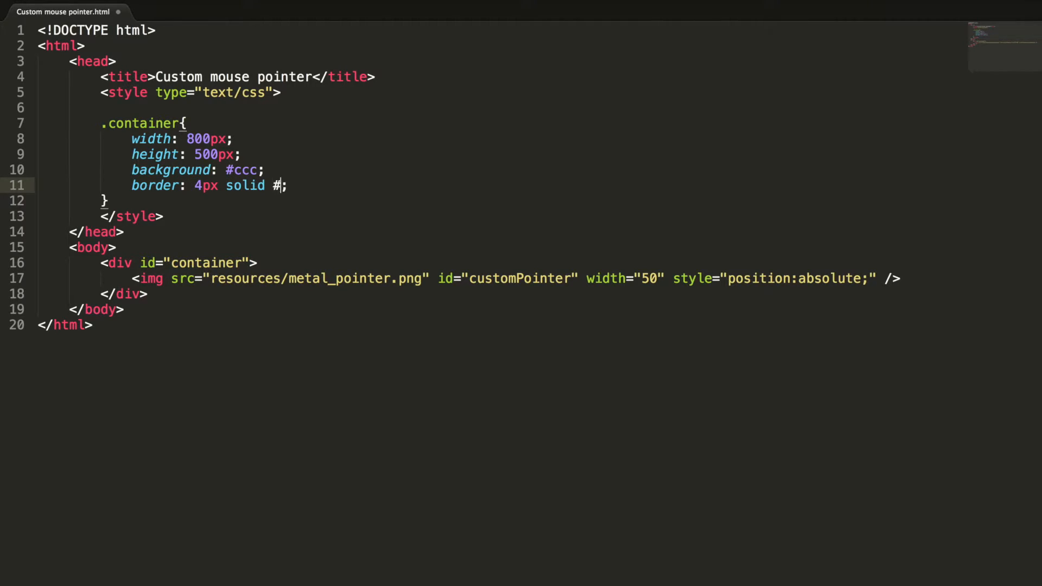
type("333")
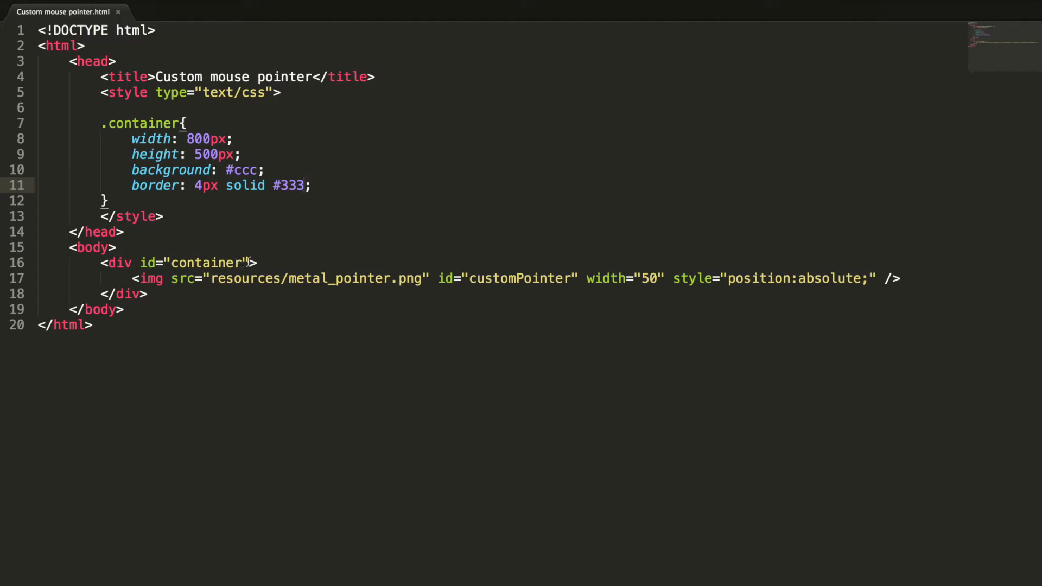
Assign class="container" to the div and begin a script block.
type("cla")
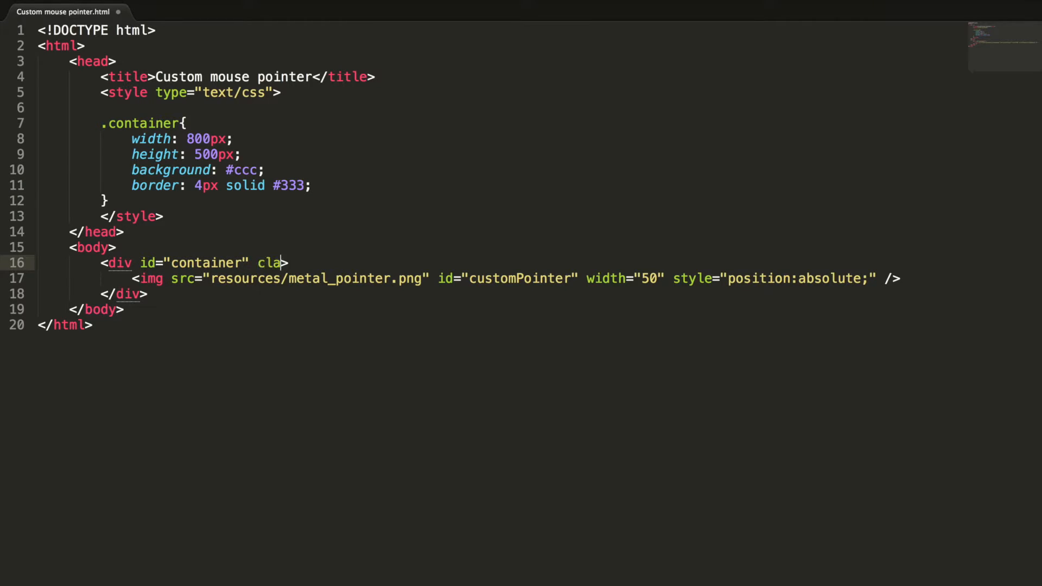
type("ss=\"containe\"")
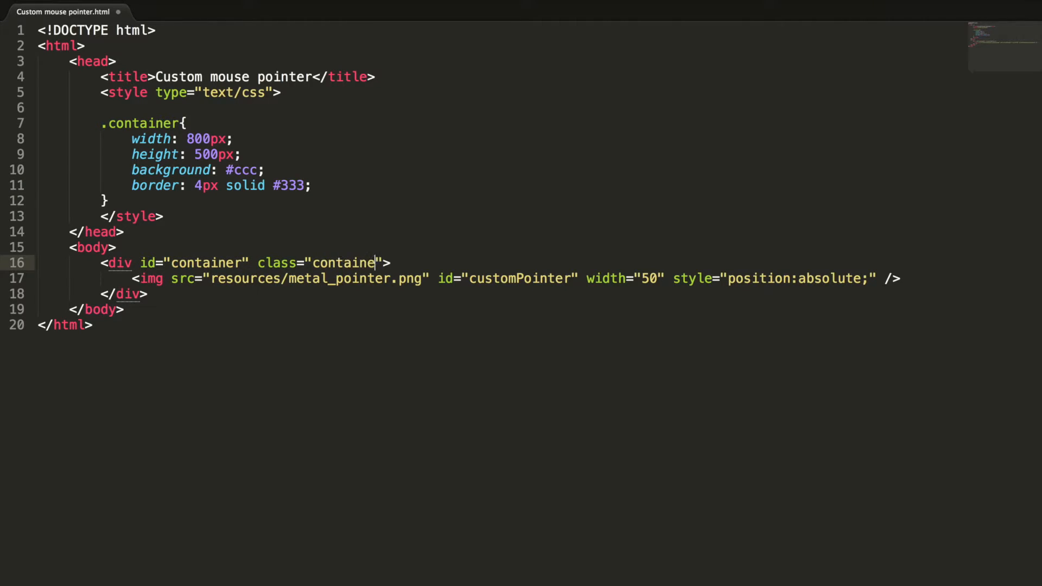
type("r")
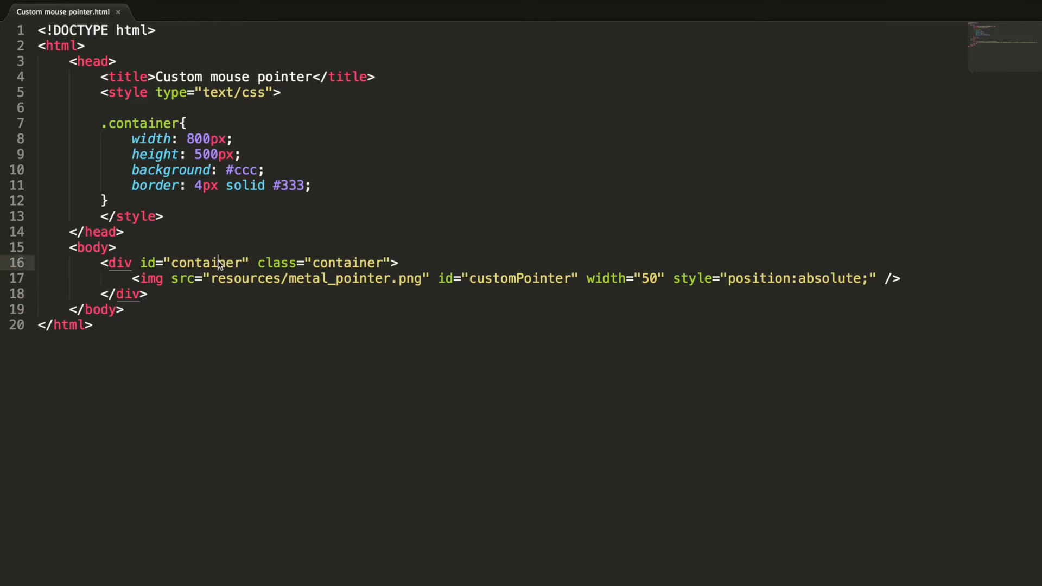
double_click(206, 263)
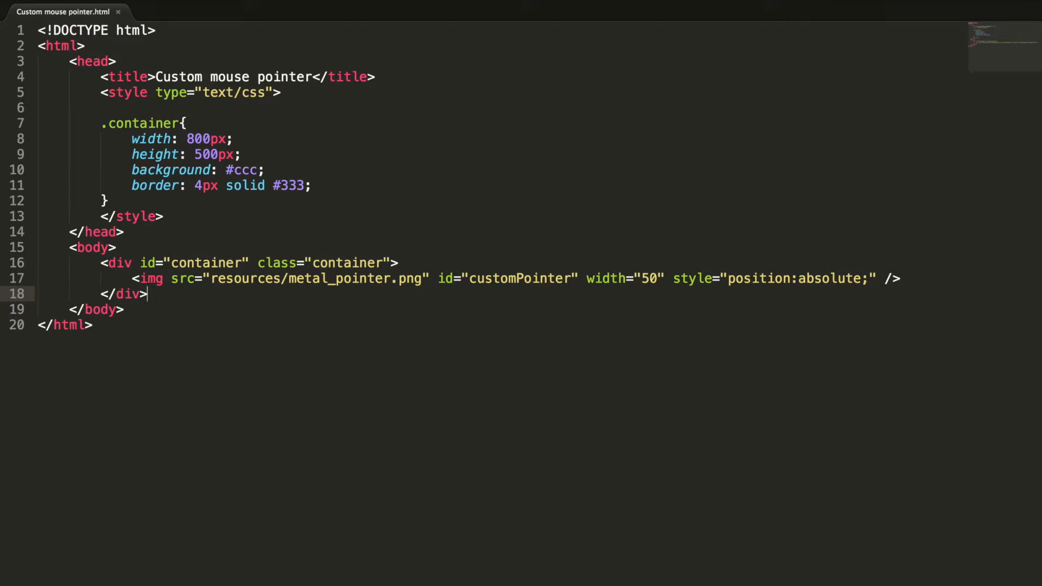
type("<script type=\"text/javascript\">")
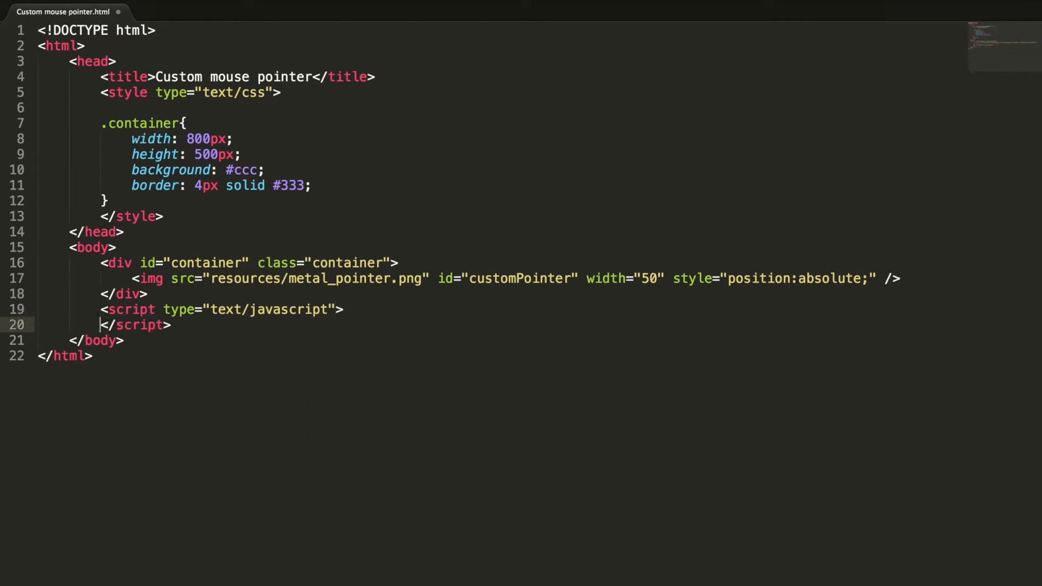
Script: var cont = document.getElementById('container'); cont.onmousemove = applyCustomPointer.
key("Enter")
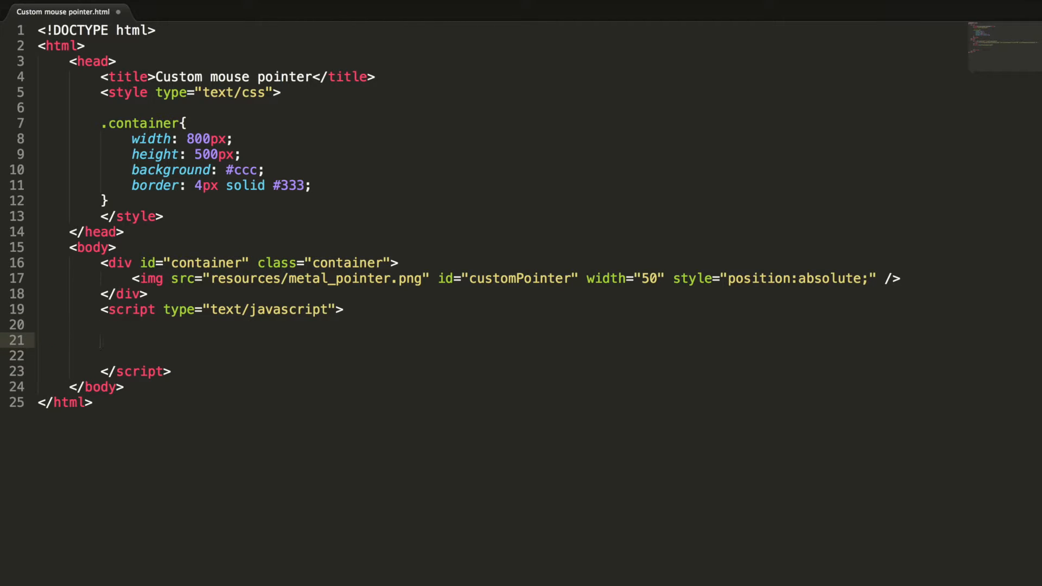
type("va")
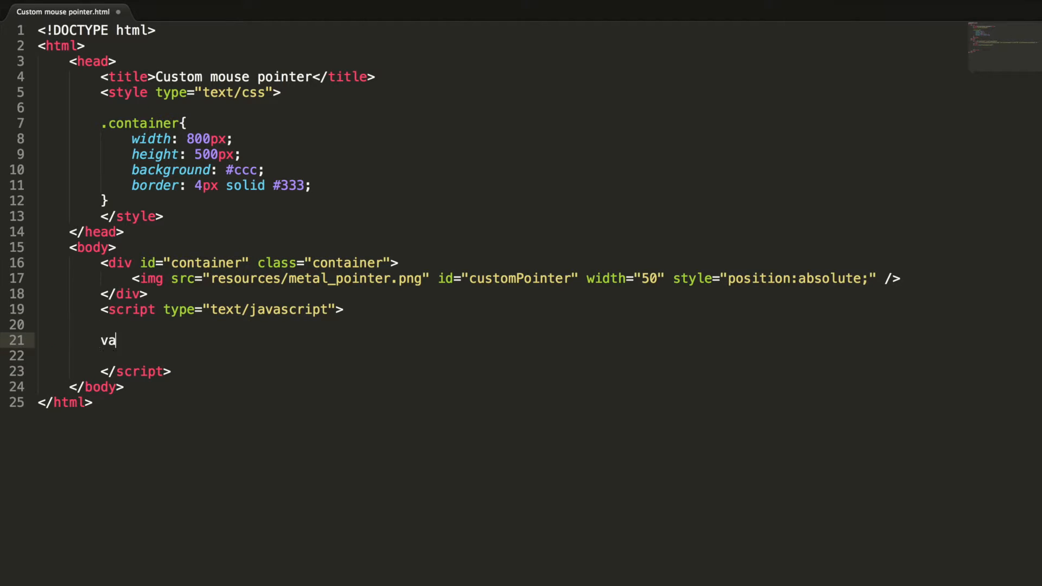
type("r cont = do")
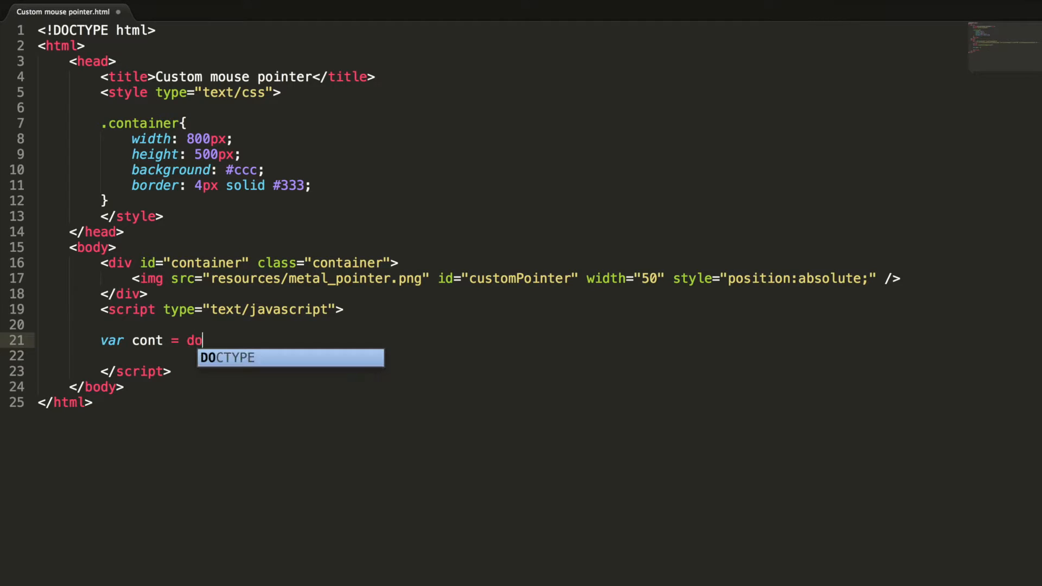
type("cument.getElementById('")
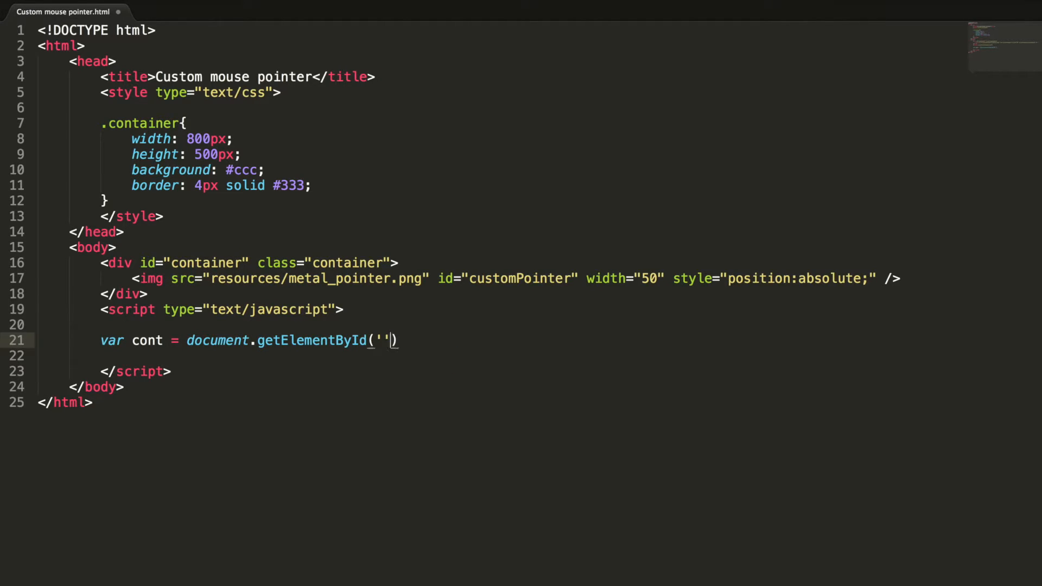
type("conta")
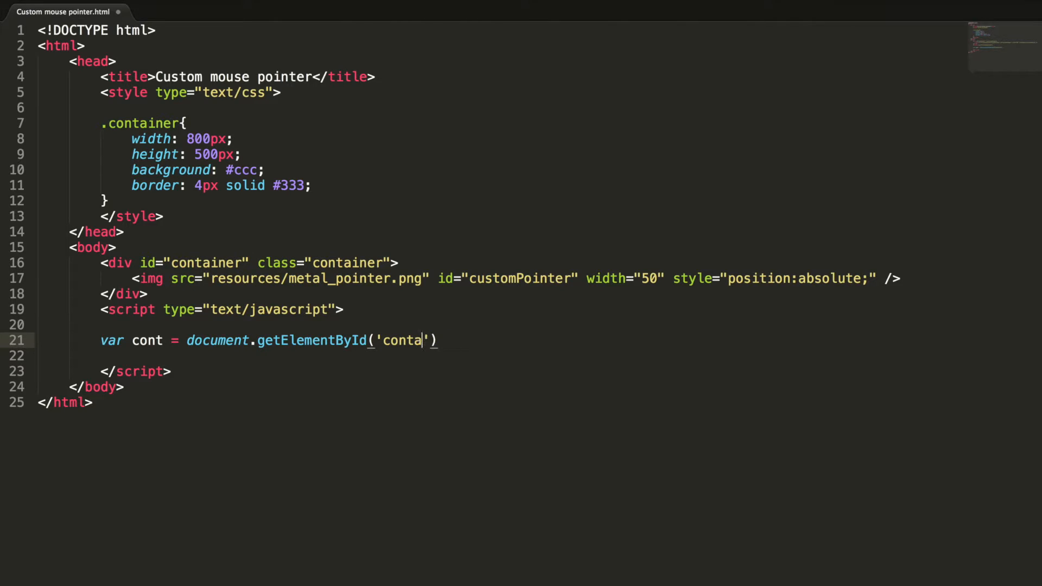
type("iner")
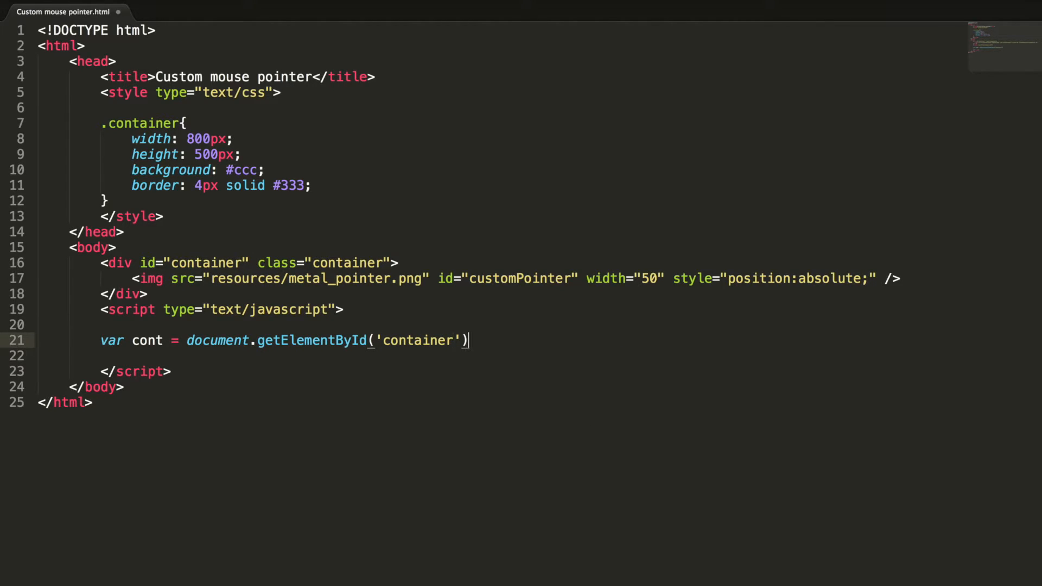
type(";")
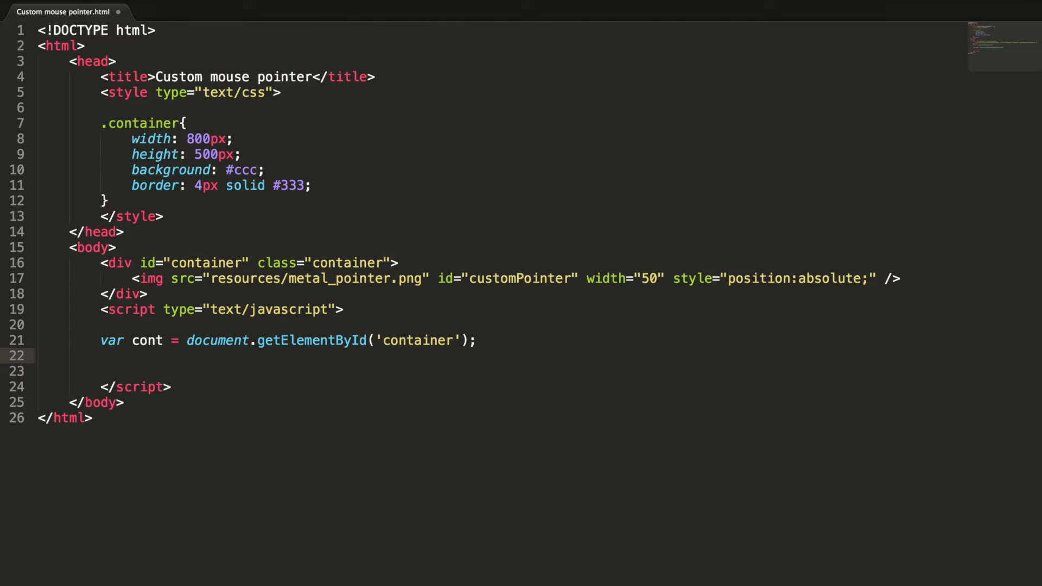
type("cont.")
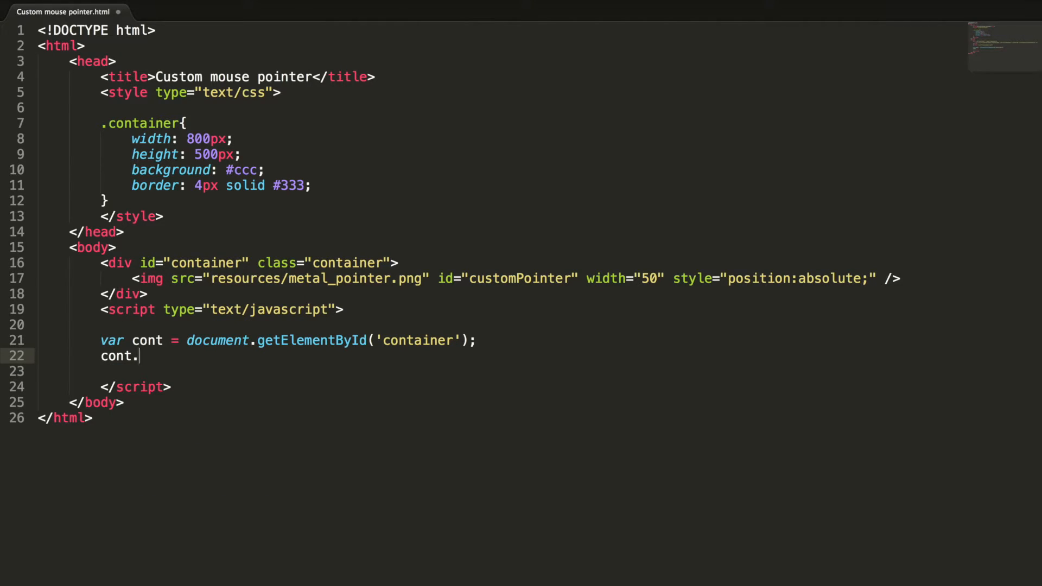
type("onmou")
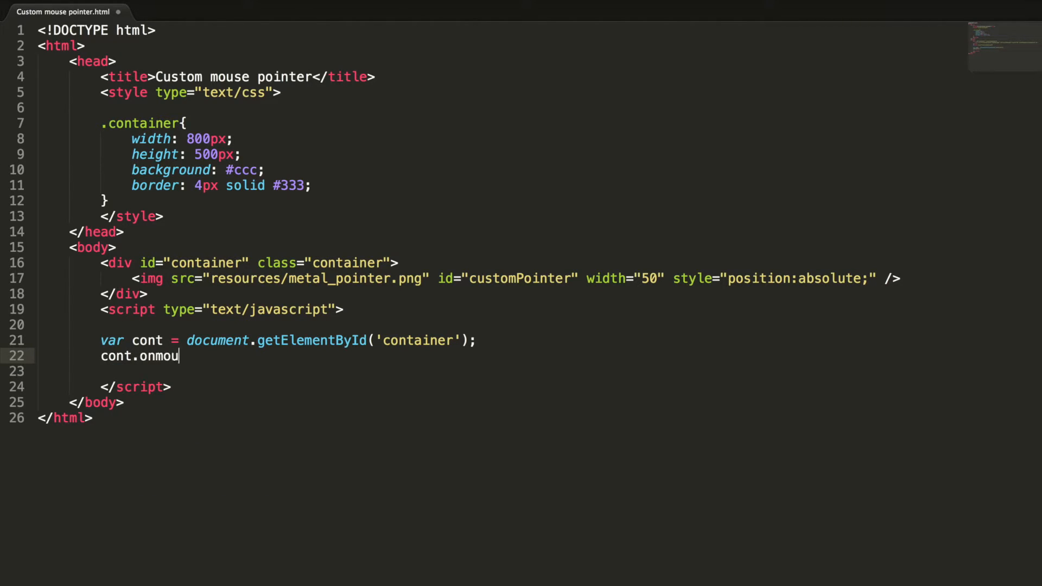
type("semove = apply")
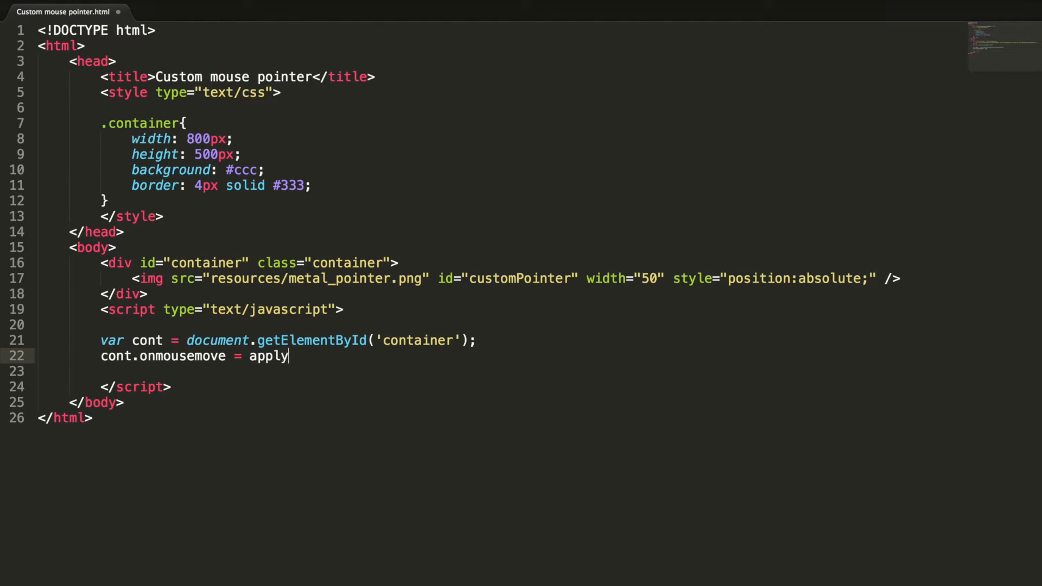
type("Custom")
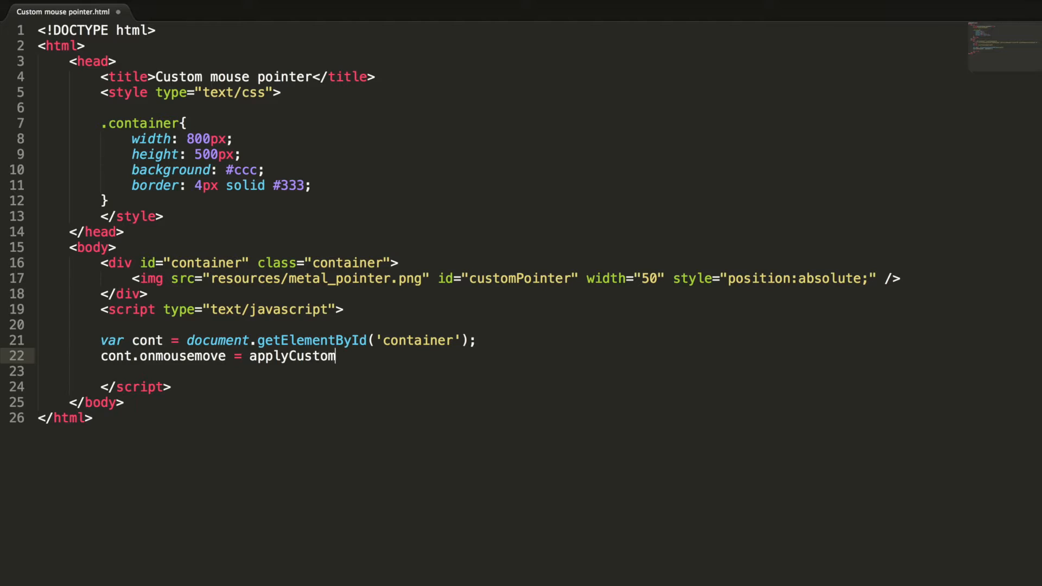
type("Pointer;")
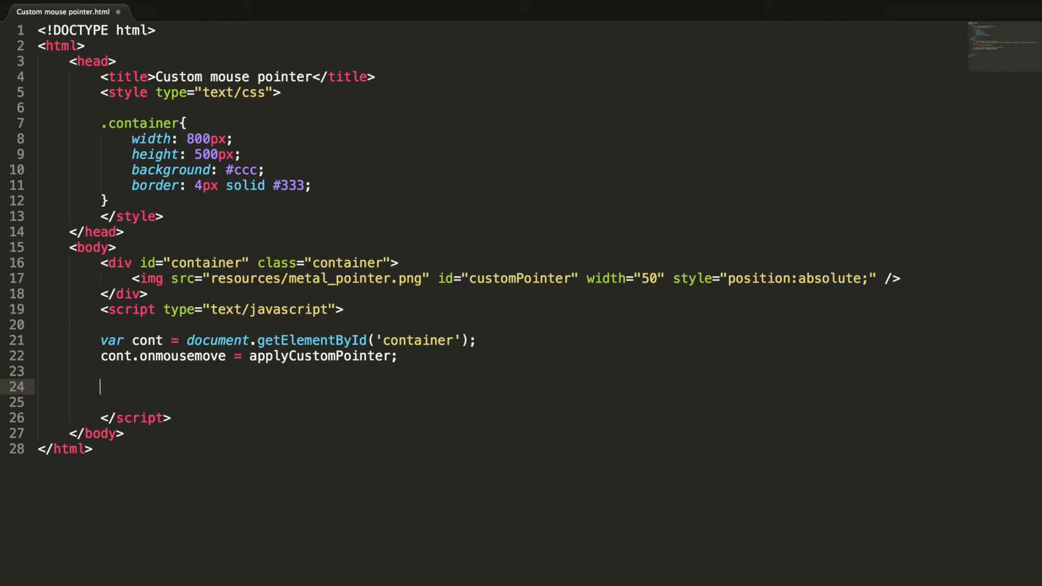
Add var customPointer = document.getElementsByTagName('customPointer'); on line 24.
type("var c")
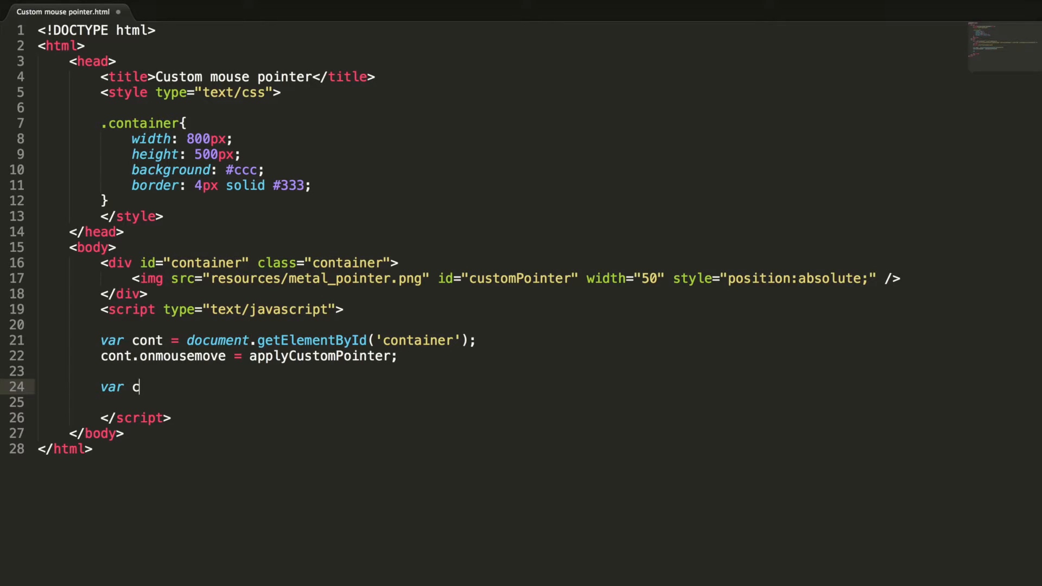
type("ustomPointer")
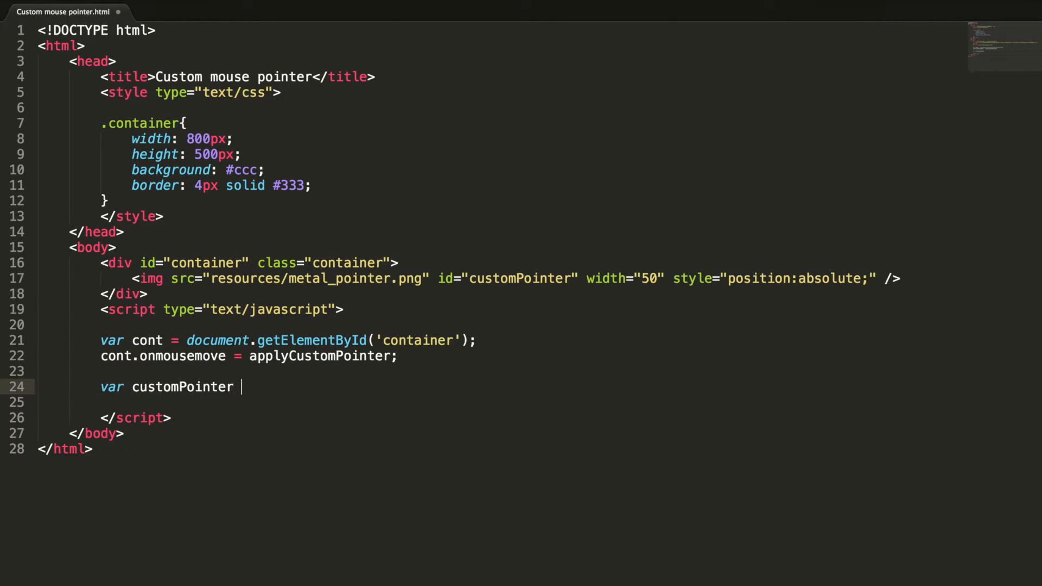
type("= document.g")
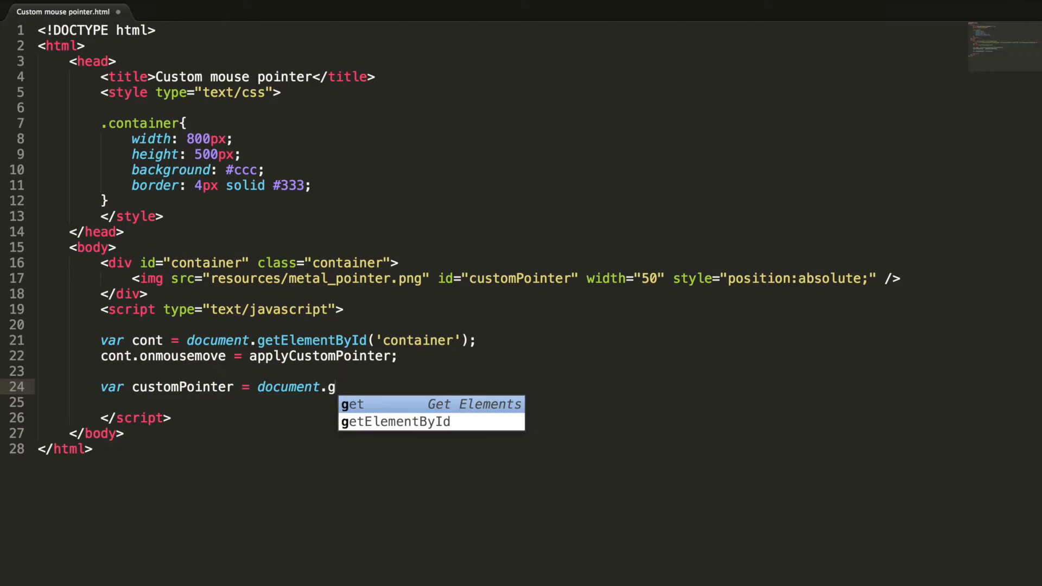
type("getElementsByTagName('')")
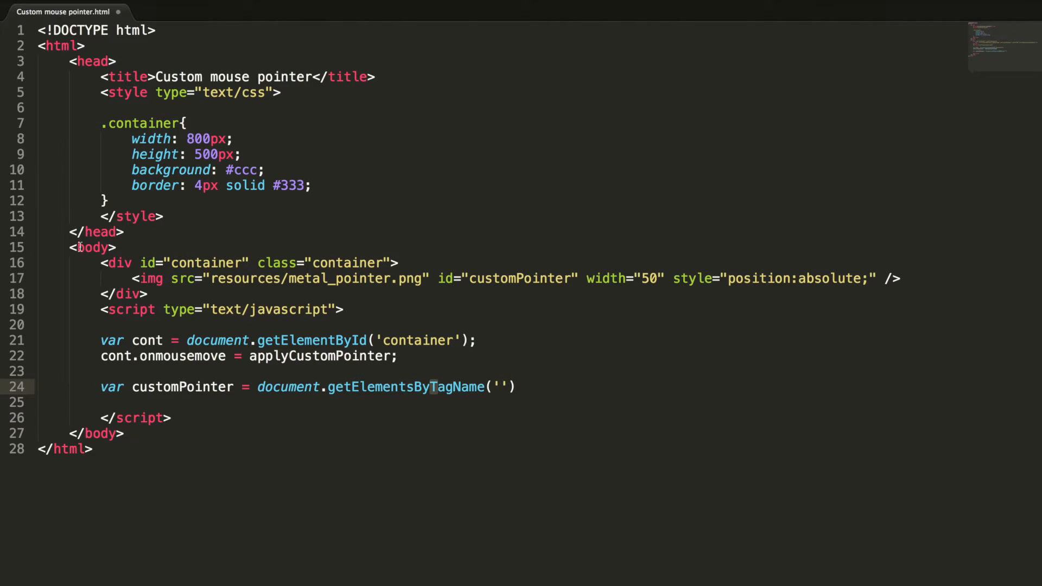
double_click(518, 278)
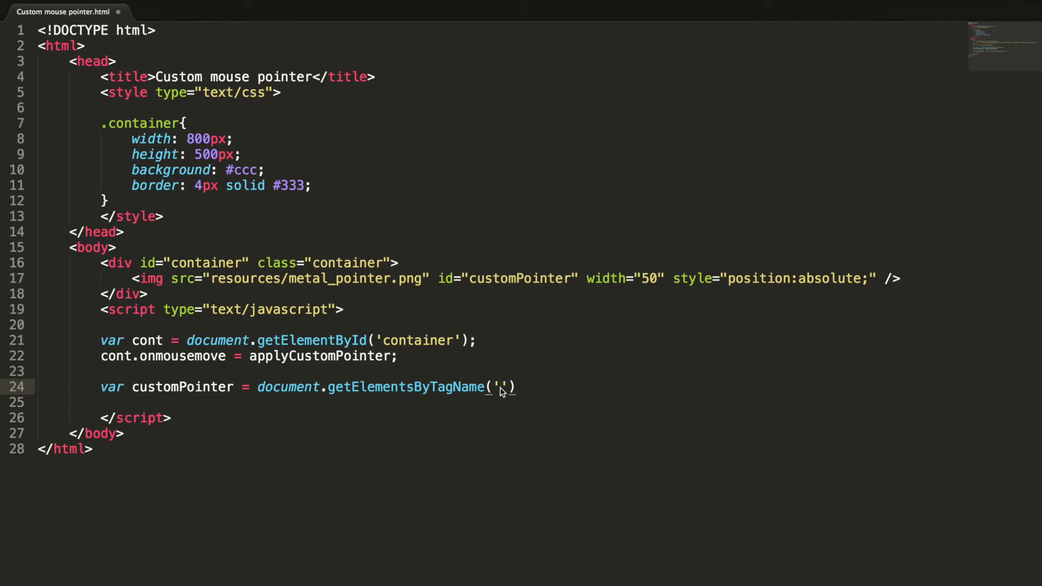
type("customPointer');")
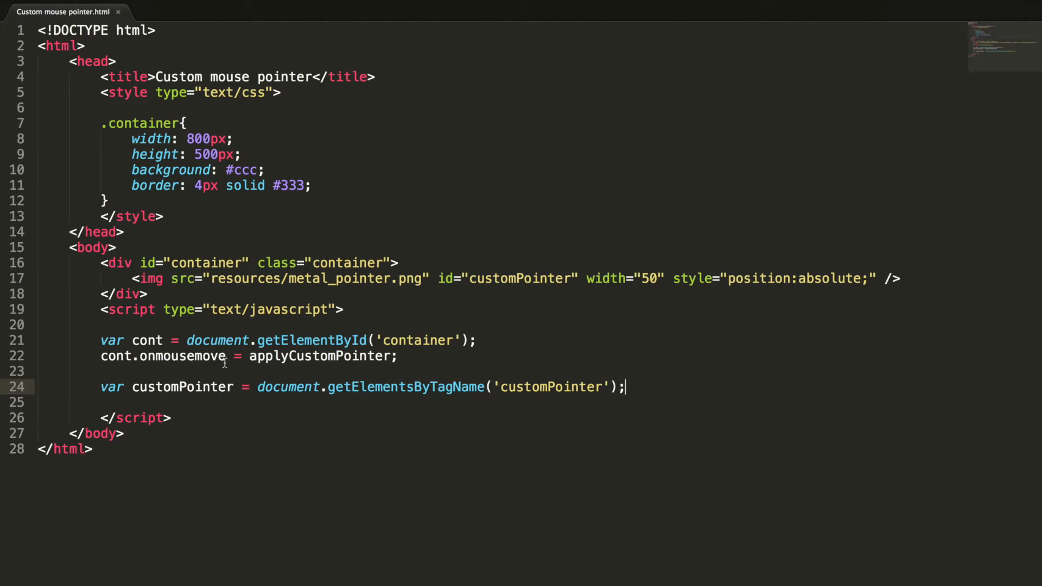
mouse_move(161, 359)
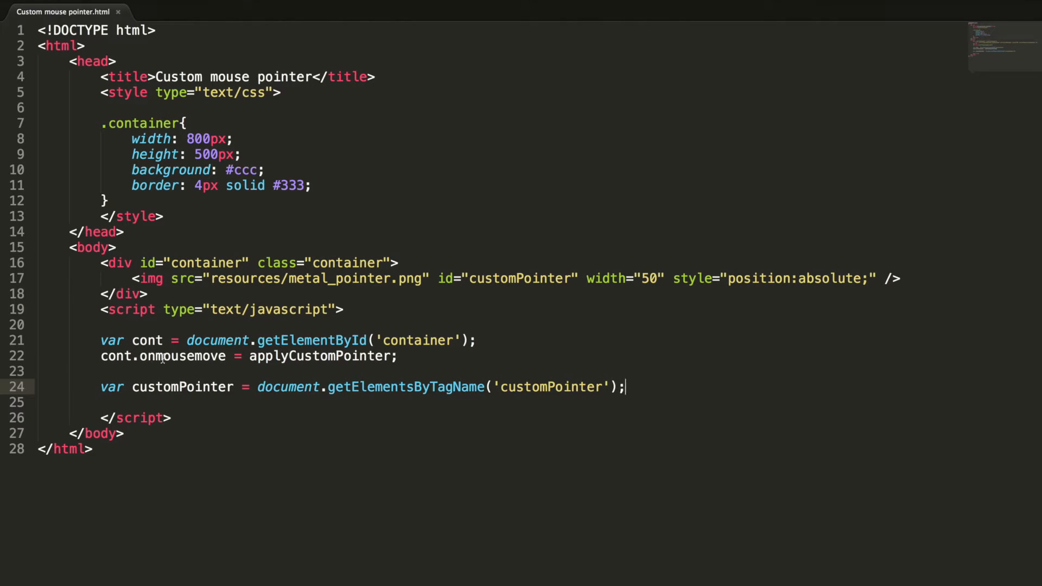
Select onmousemove and applyCustomPointer, then insert a function template below.
double_click(183, 356)
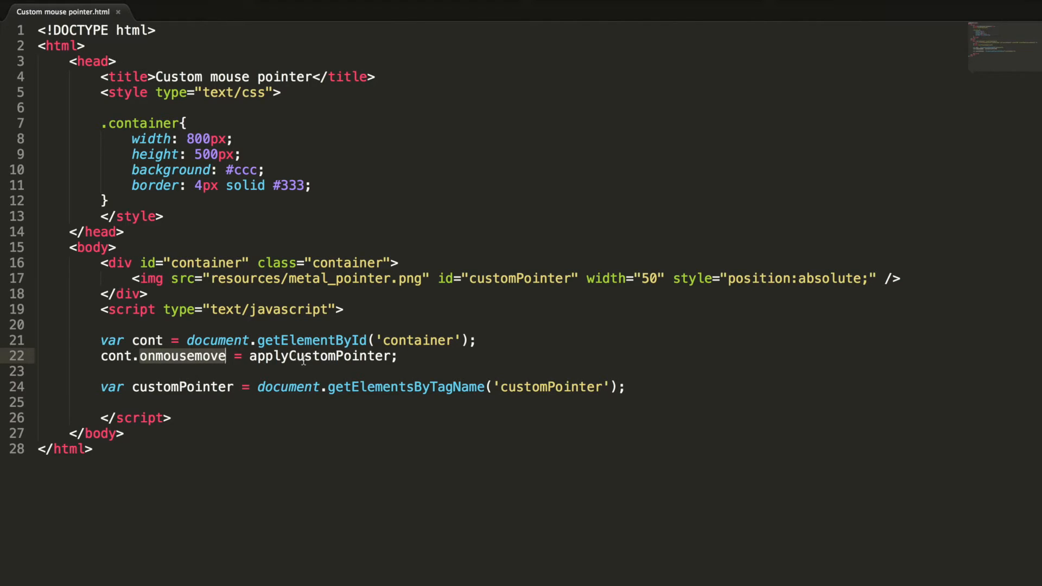
double_click(320, 356)
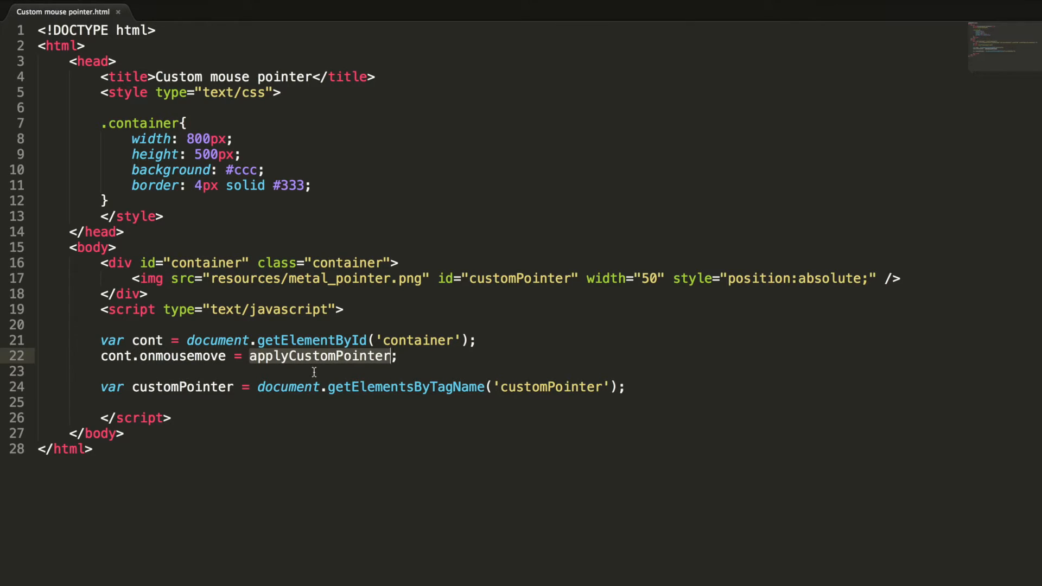
key("enter")
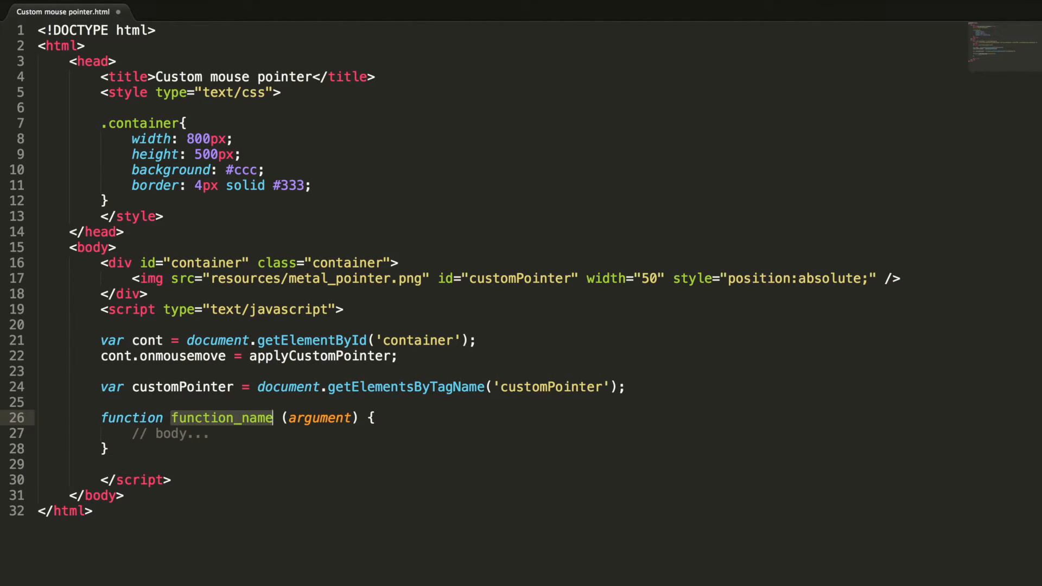
Write applyCustomPointer(event) setting customPointer.style.left = event.clientX + 'px', then duplicate that line.
type("applyCustomPointer")
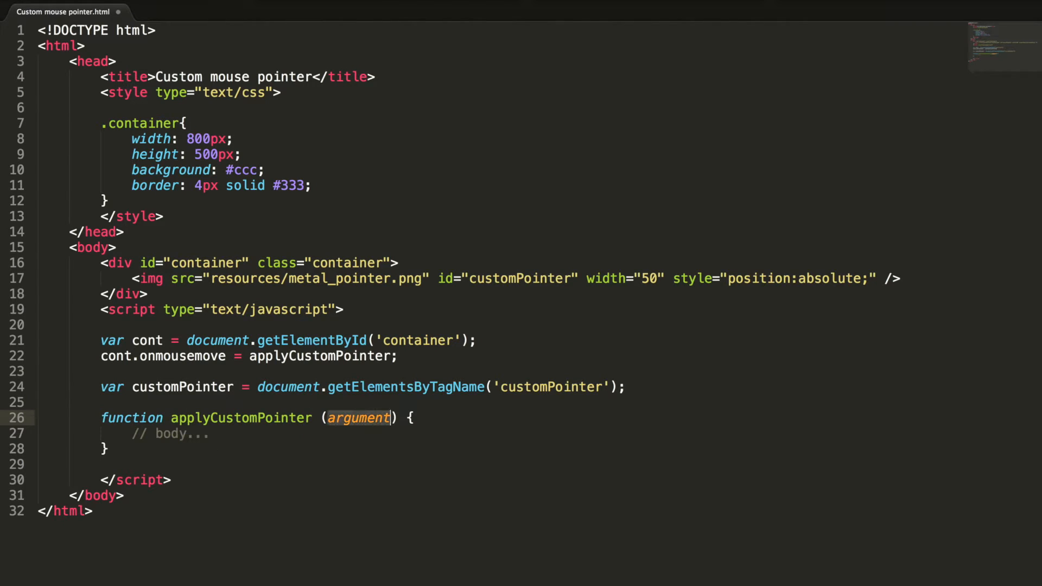
type("event")
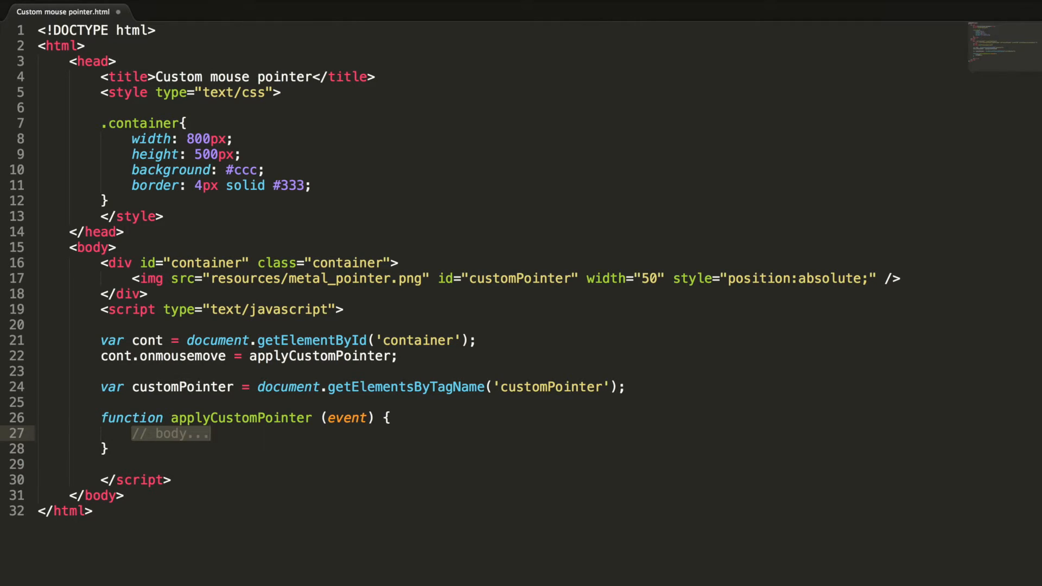
type("customPointer.style.left =")
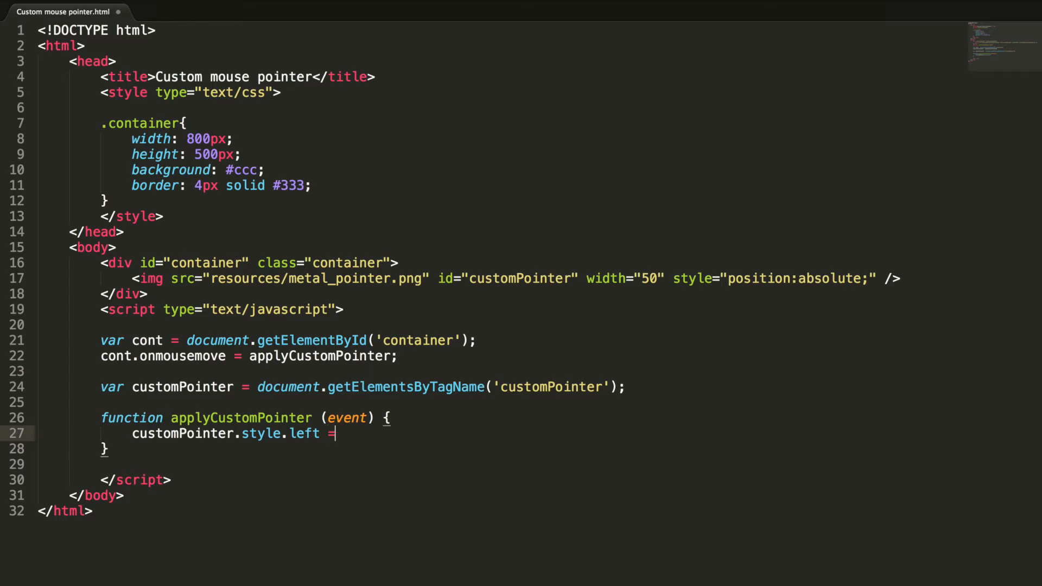
type("event.")
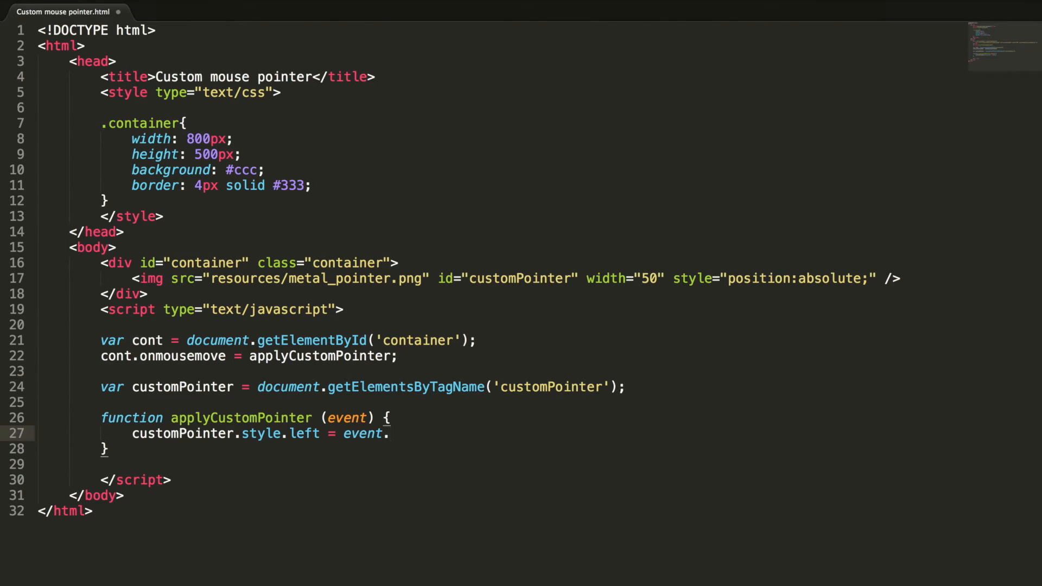
type("client")
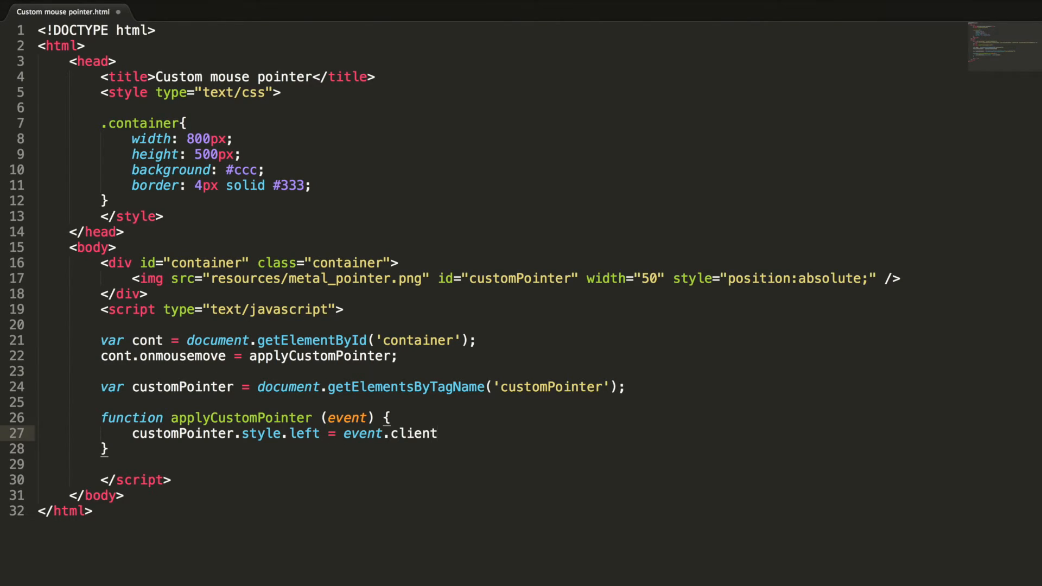
type("X + 'px';")
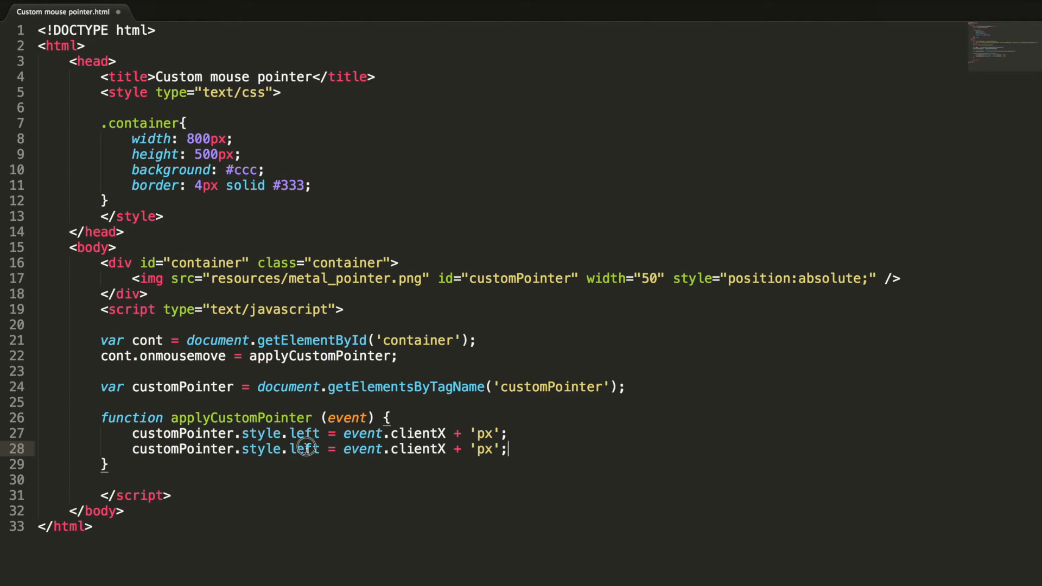
type("t")
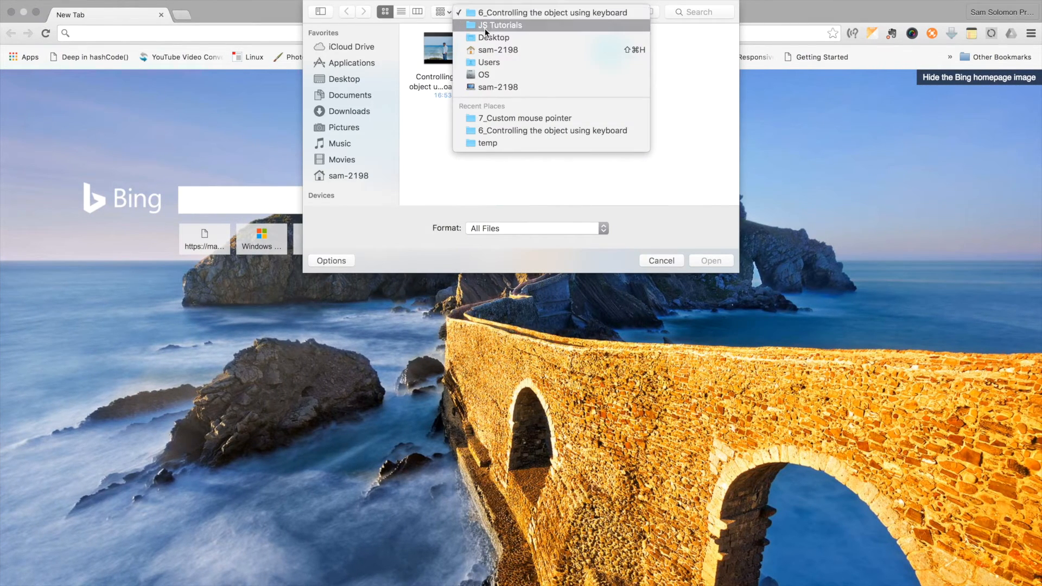
Open 'Custom mouse pointer.html' from JS Tutorials > 7_Custom mouse pointer.
left_click(500, 24)
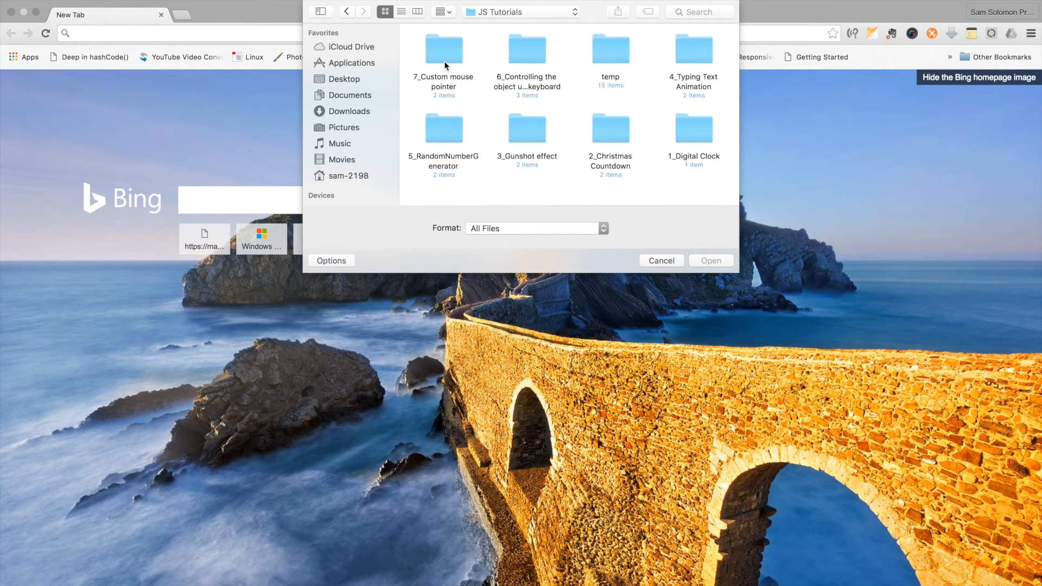
double_click(443, 50)
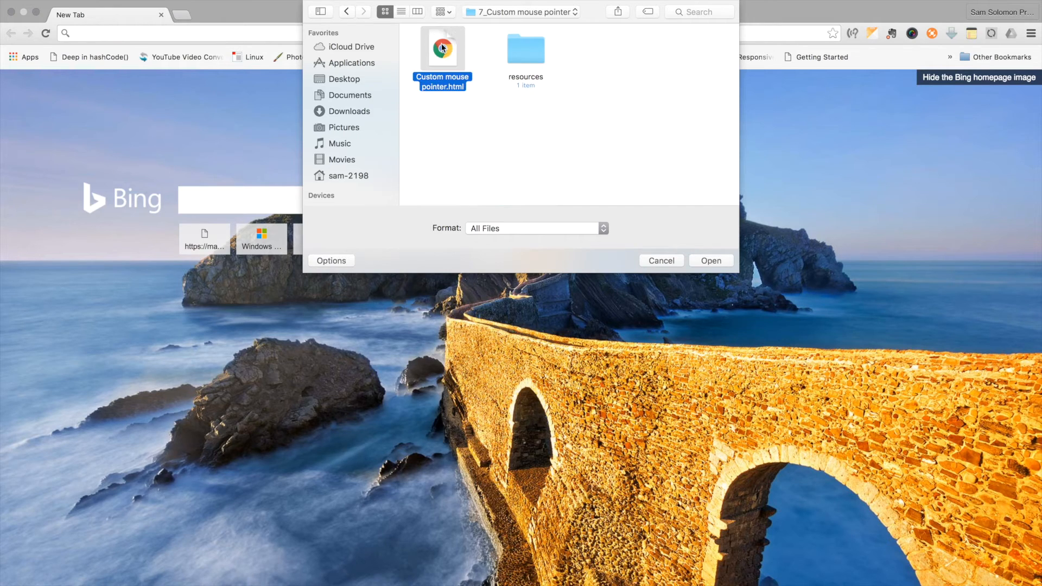
left_click(710, 260)
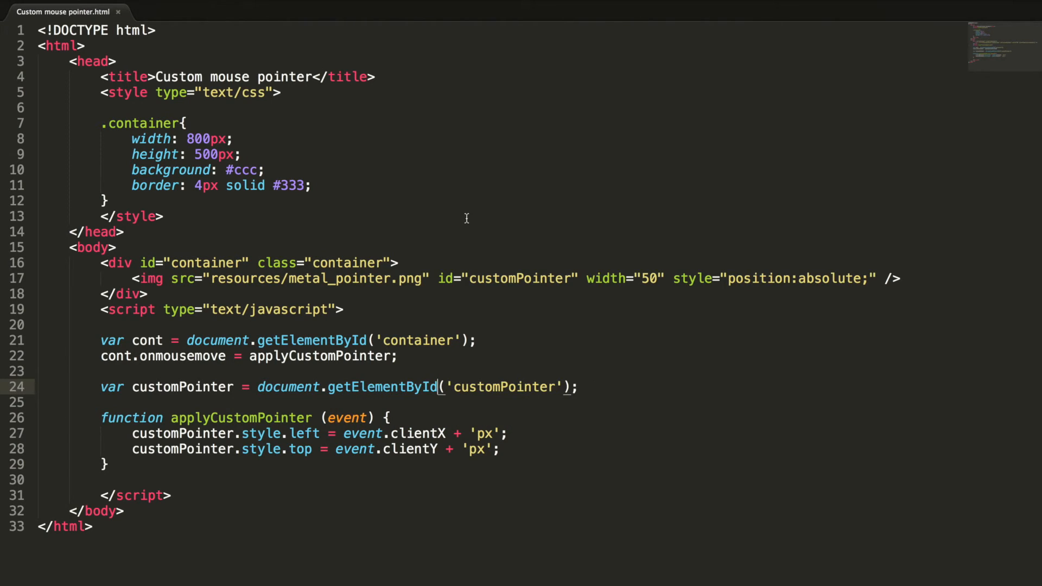
mouse_move(278, 198)
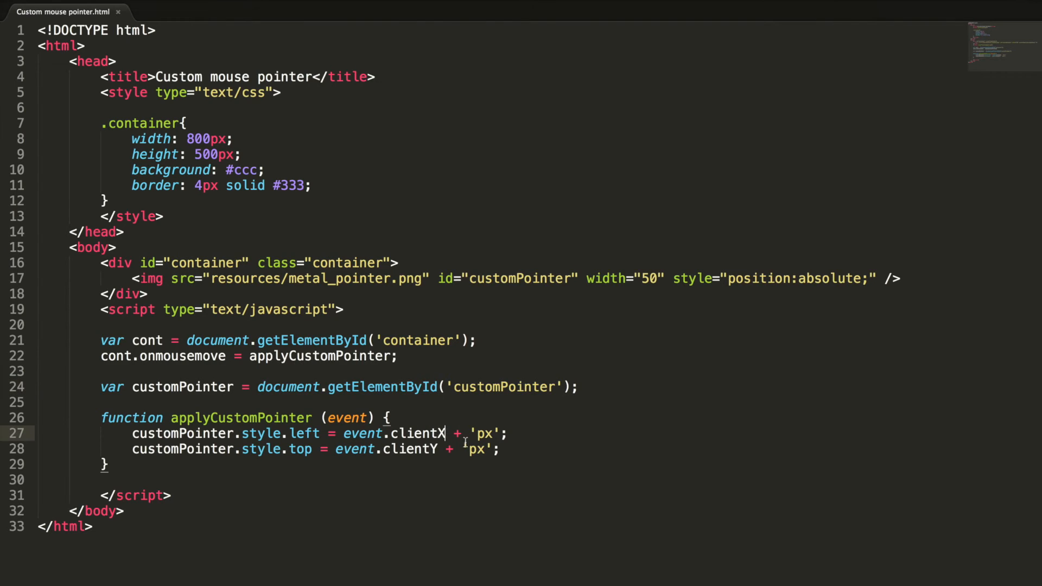
Subtract (customPointer.offsetWidth / 2) from clientX and (customPointer.offsetHeight / 2) from clientY.
type("- (customPointer")
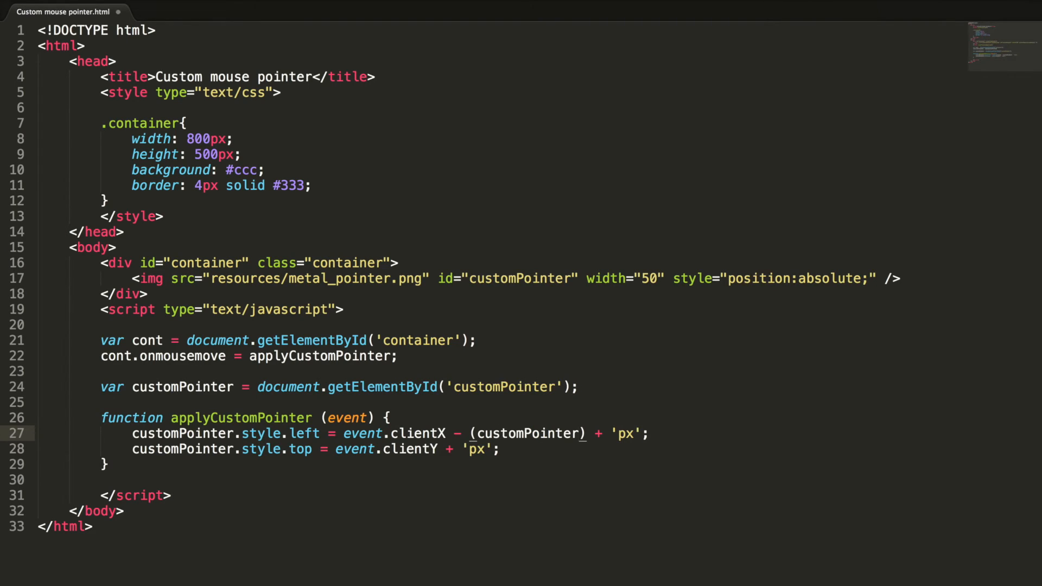
type("offsetWidth")
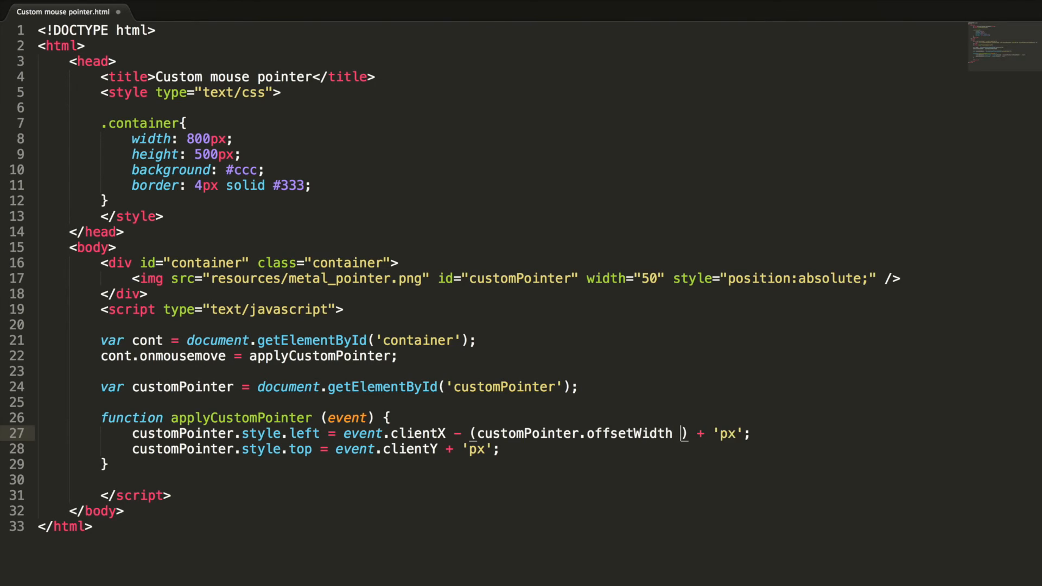
type("/ 2")
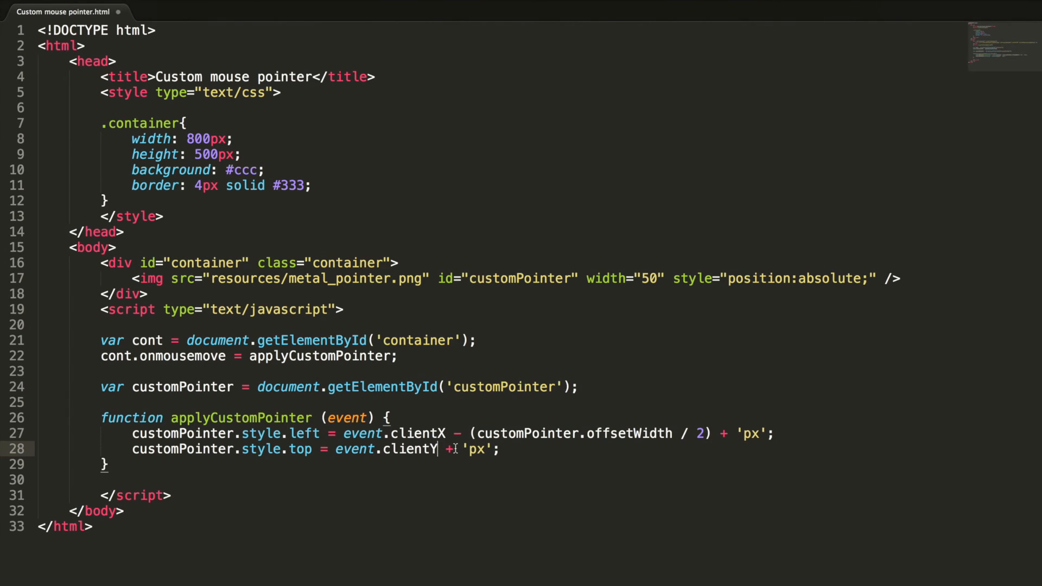
type("- (customPointer.offsetWidth / 2)")
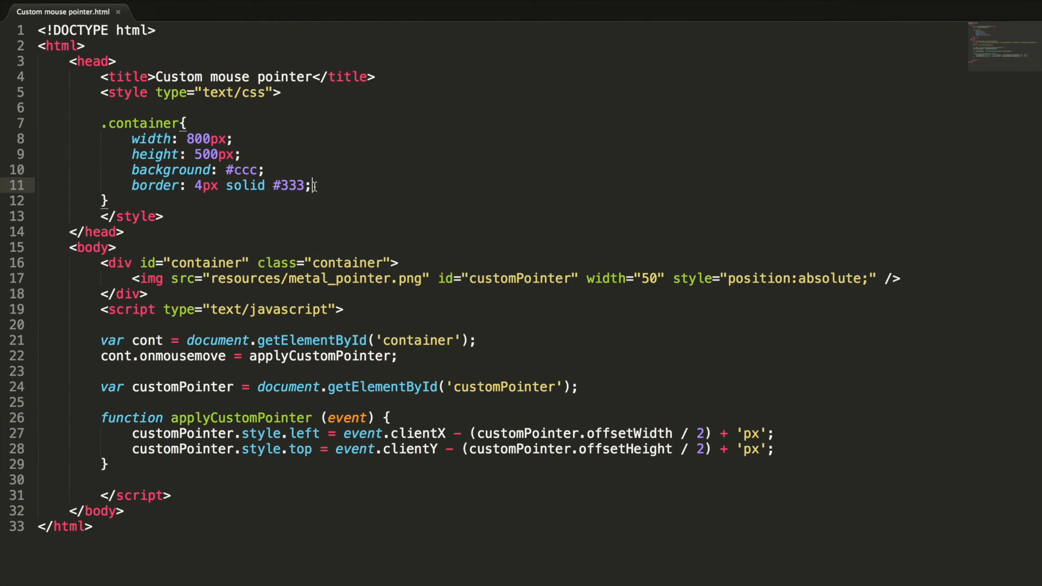
Add 'cursor: none' after the border line in the .container rule.
type("cur")
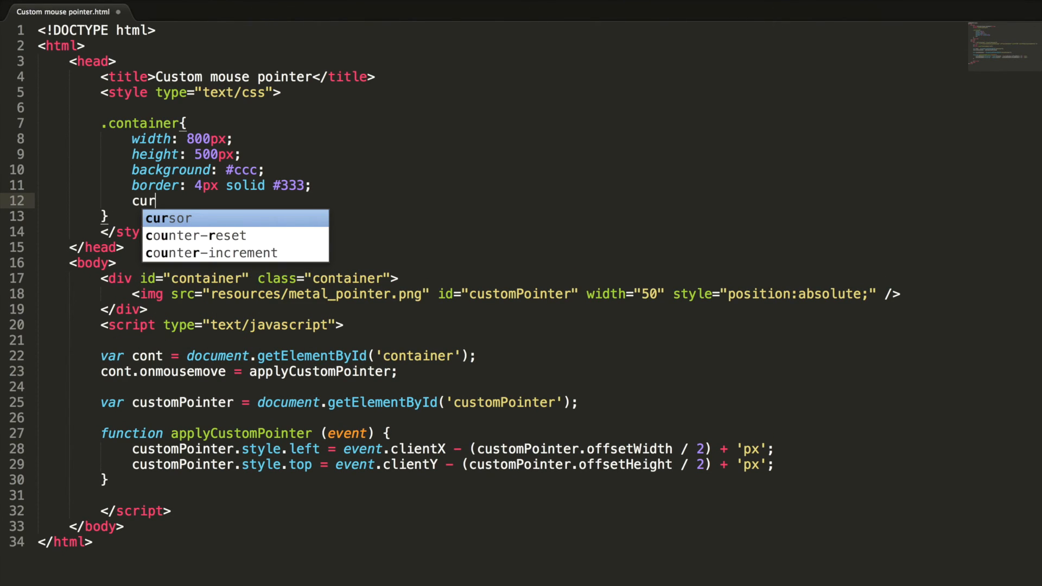
type("sor: nonel")
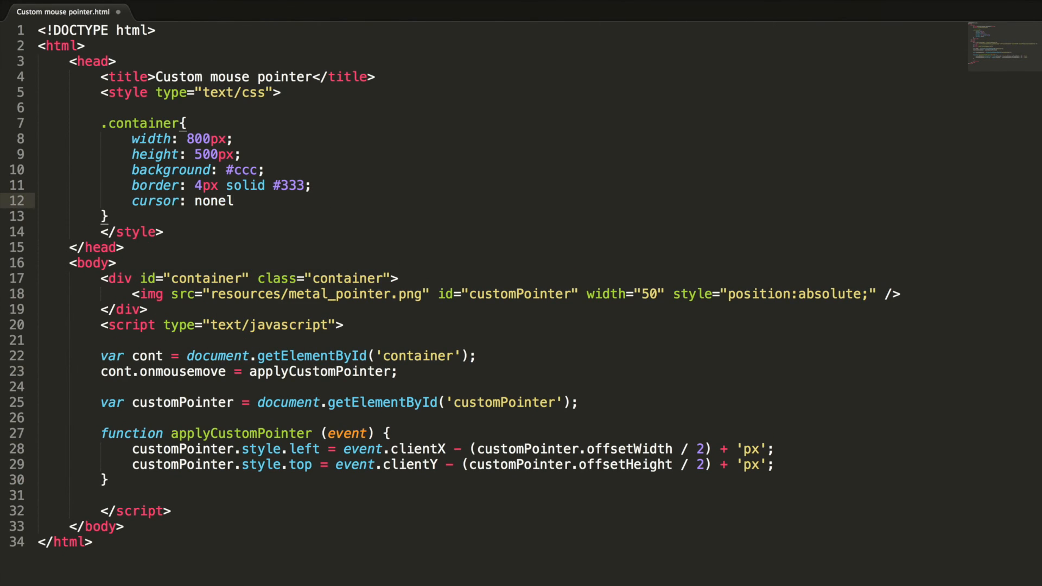